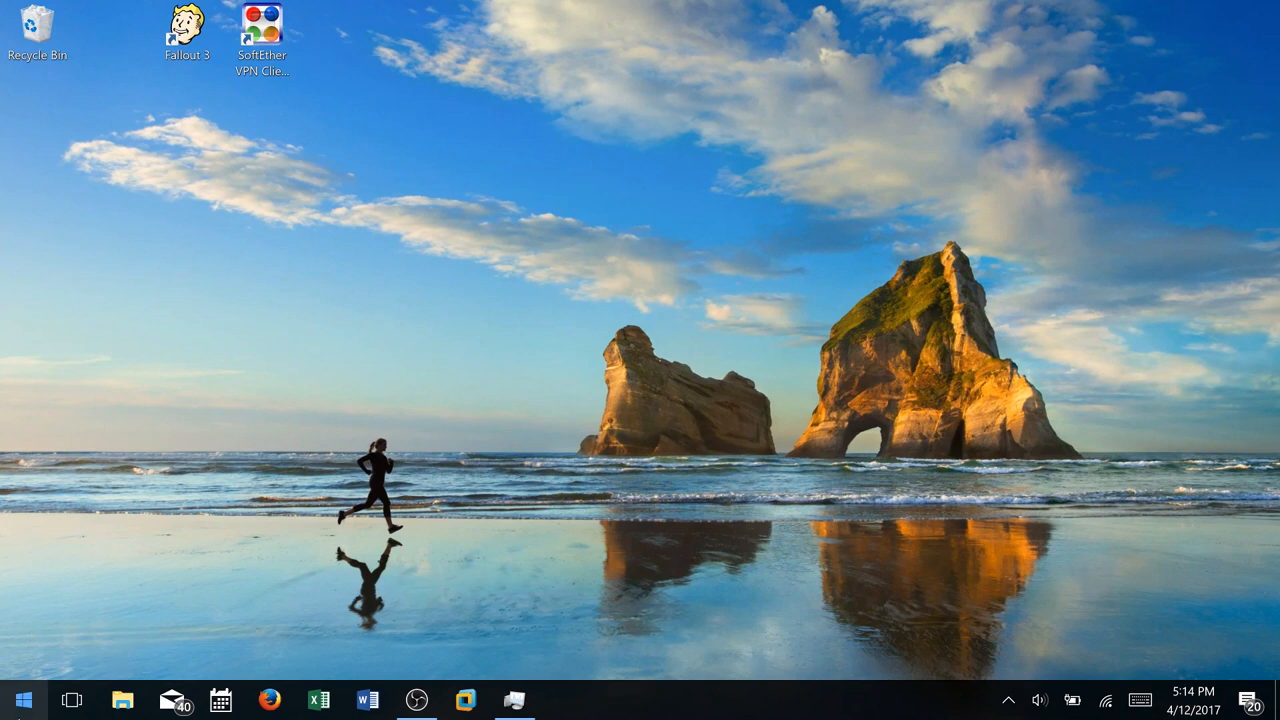
mouse_move(956, 120)
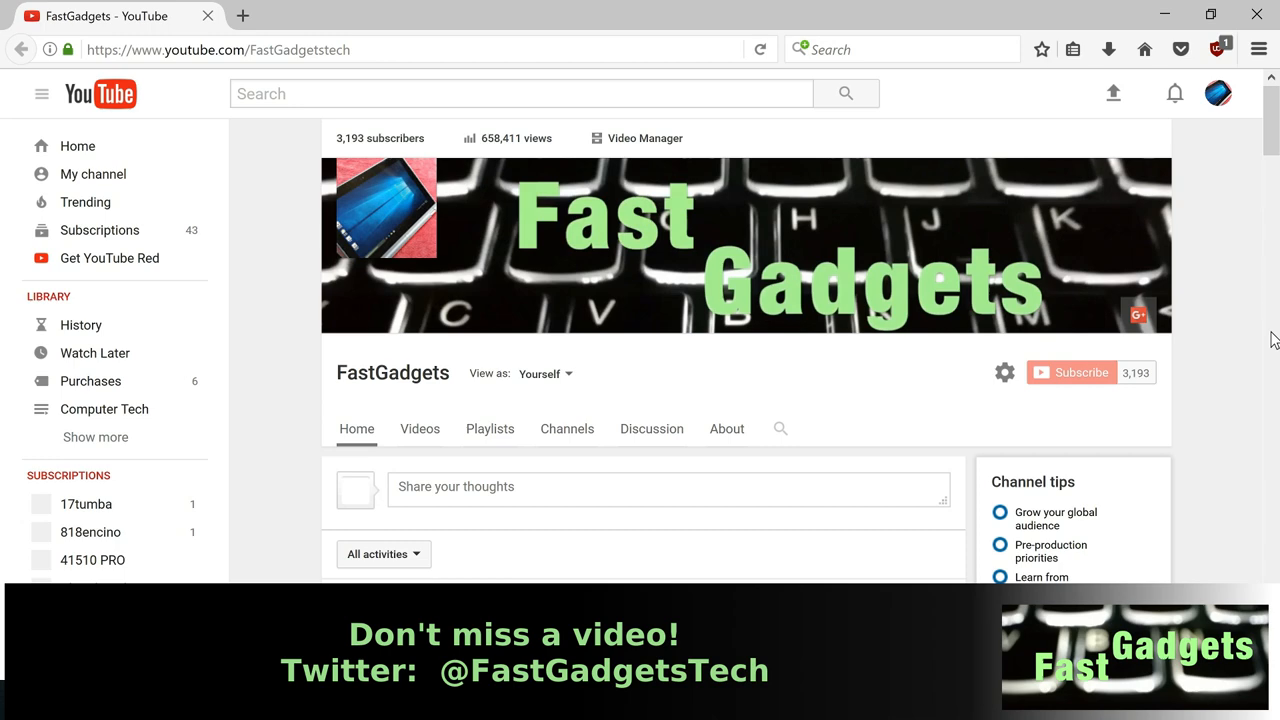
scroll("down", 3)
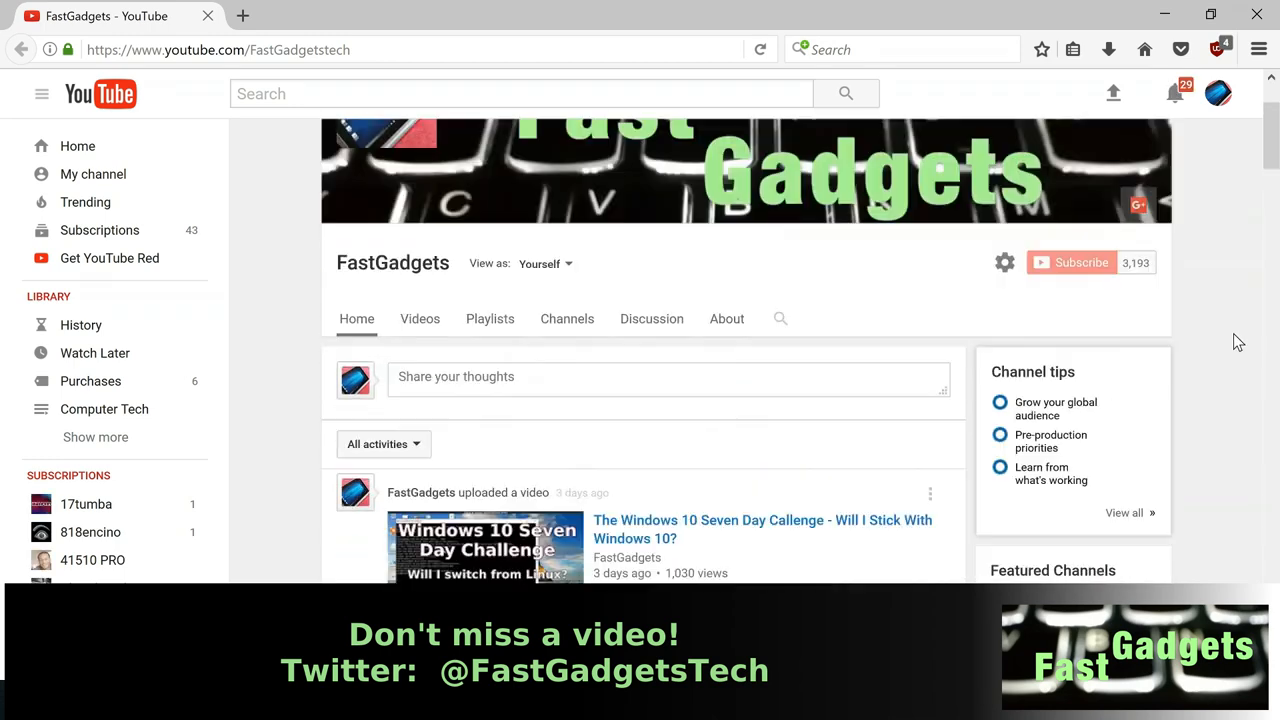
scroll("down", 3)
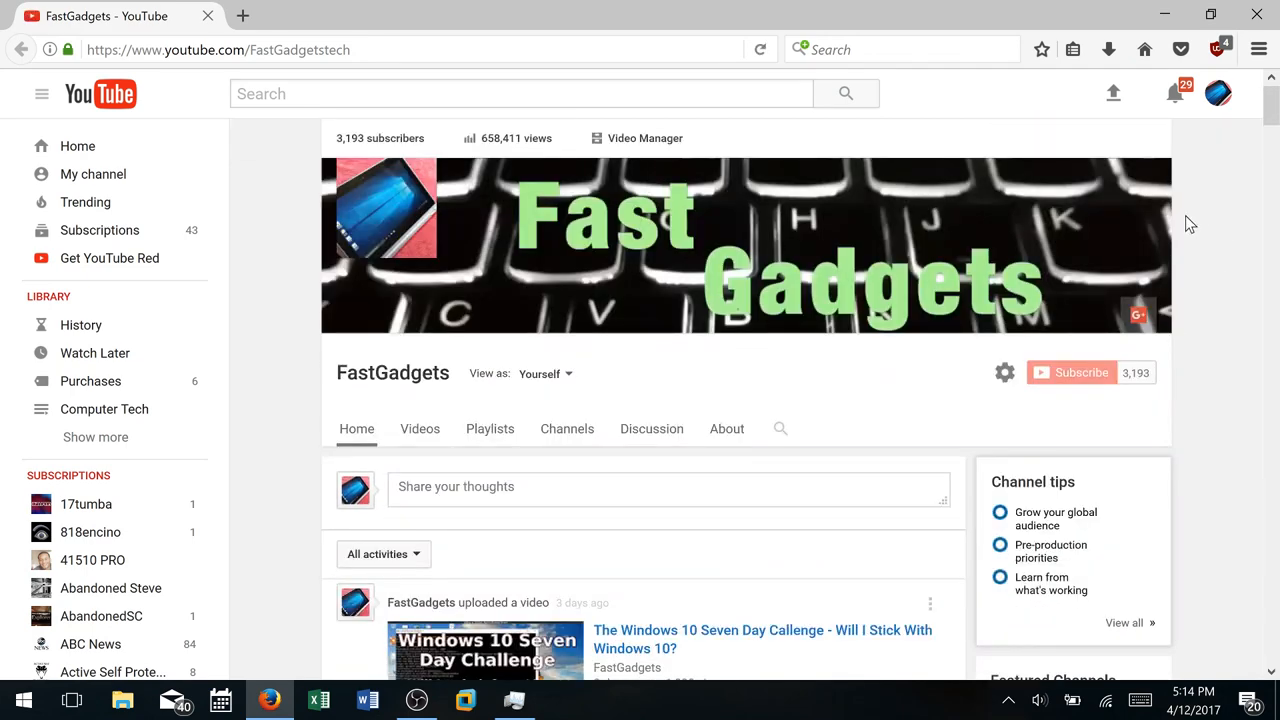
scroll("down", 3)
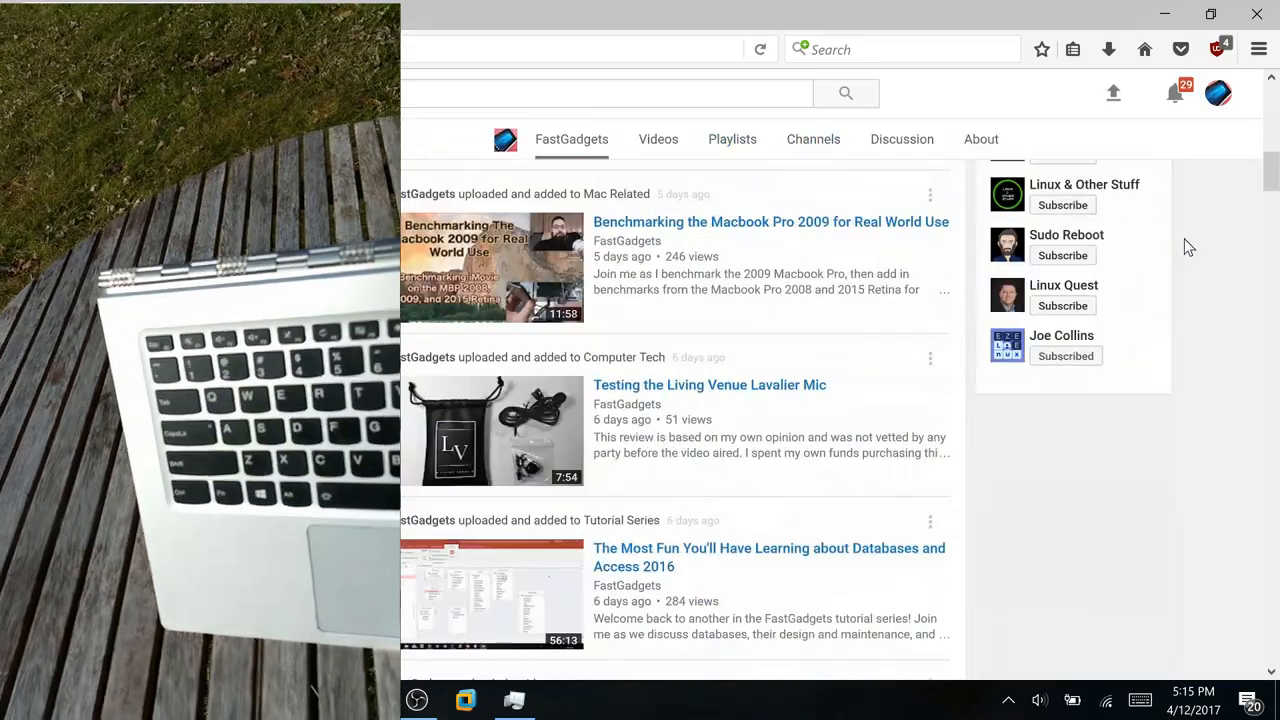
scroll("down", 3)
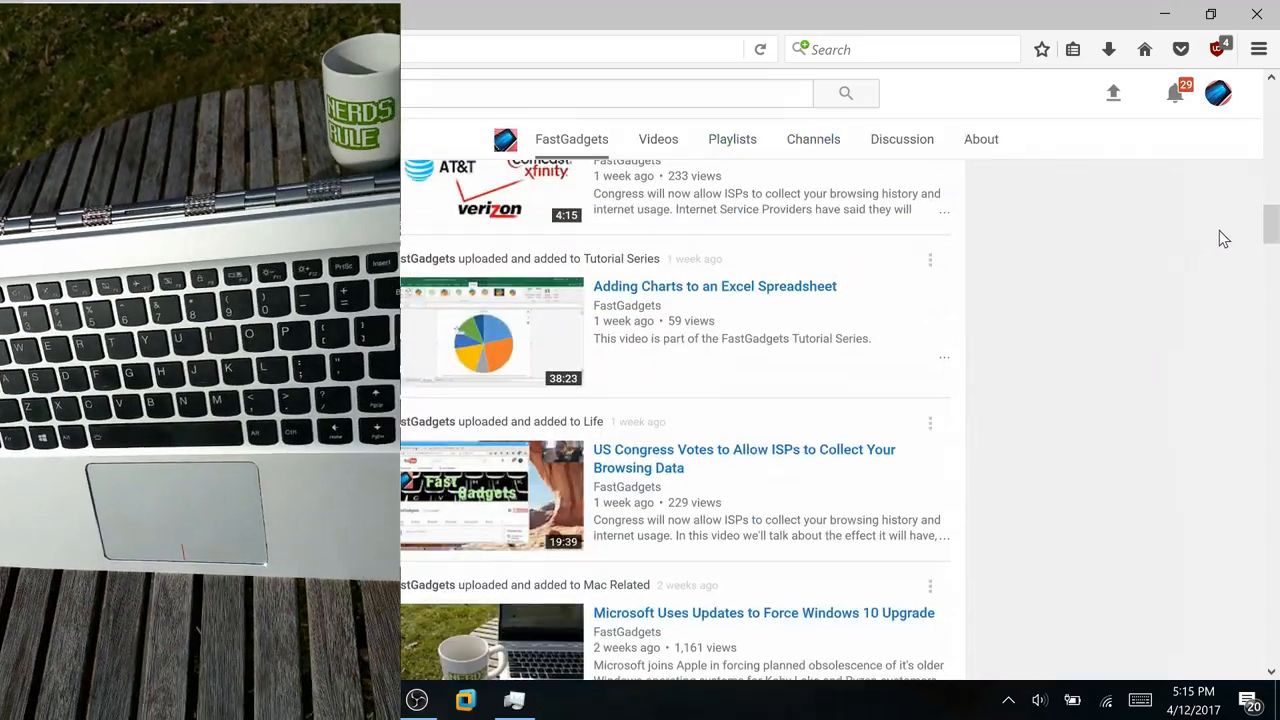
scroll("down", 3)
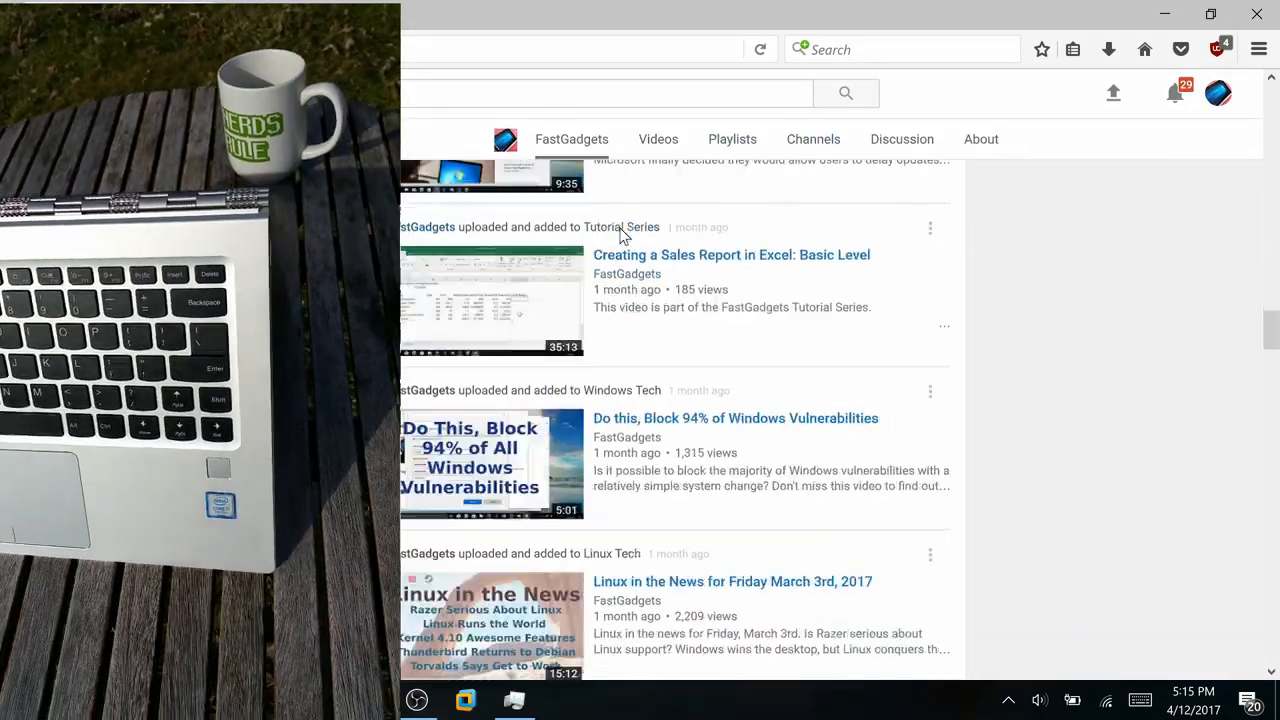
scroll("down", 3)
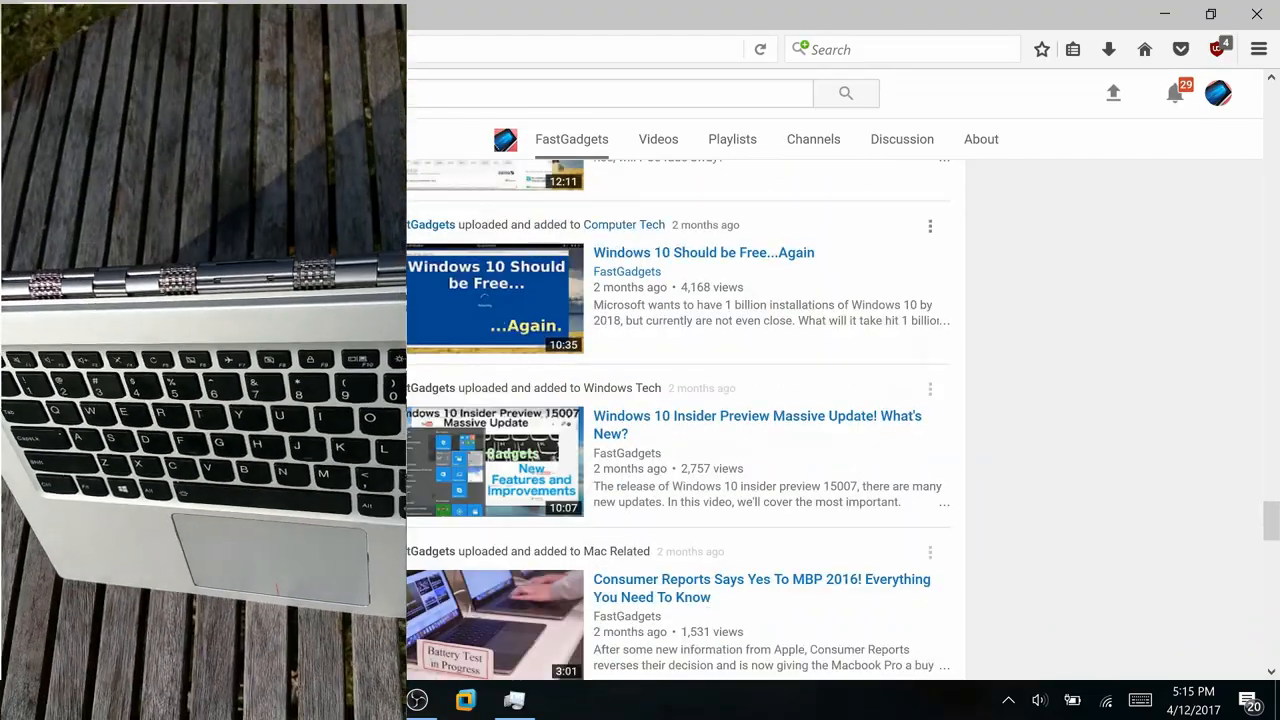
scroll("down", 3)
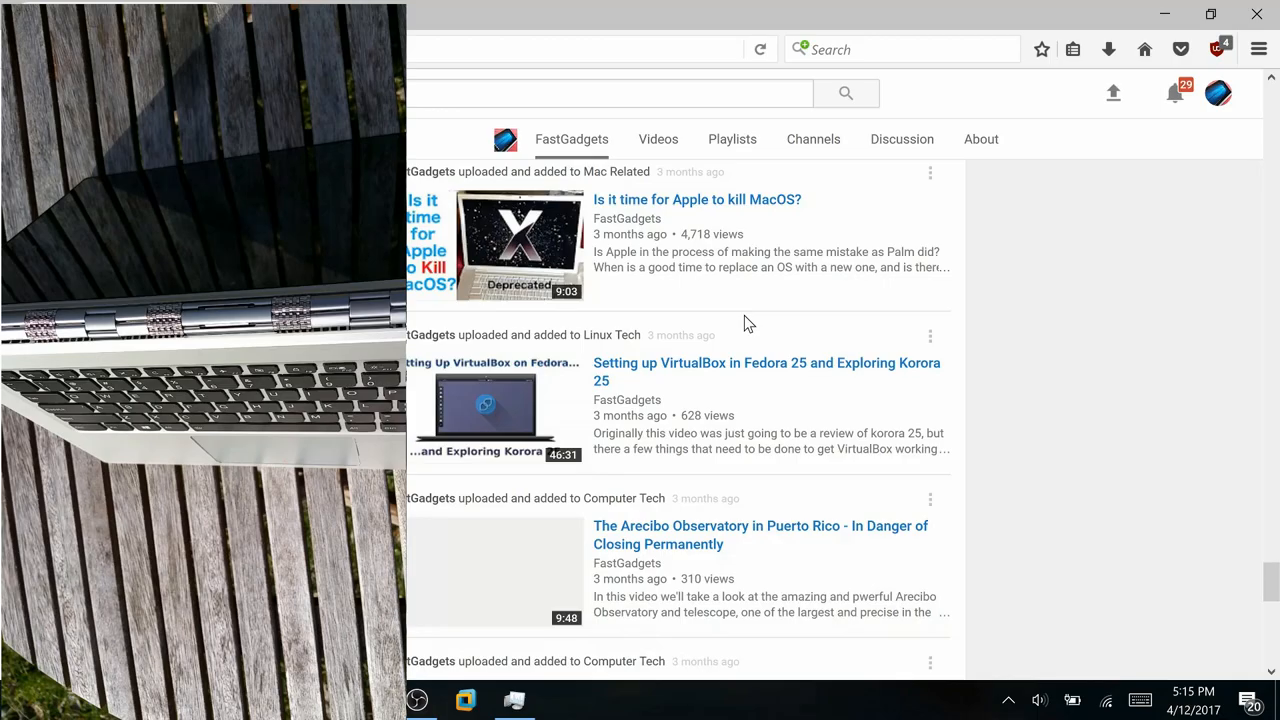
scroll("down", 3)
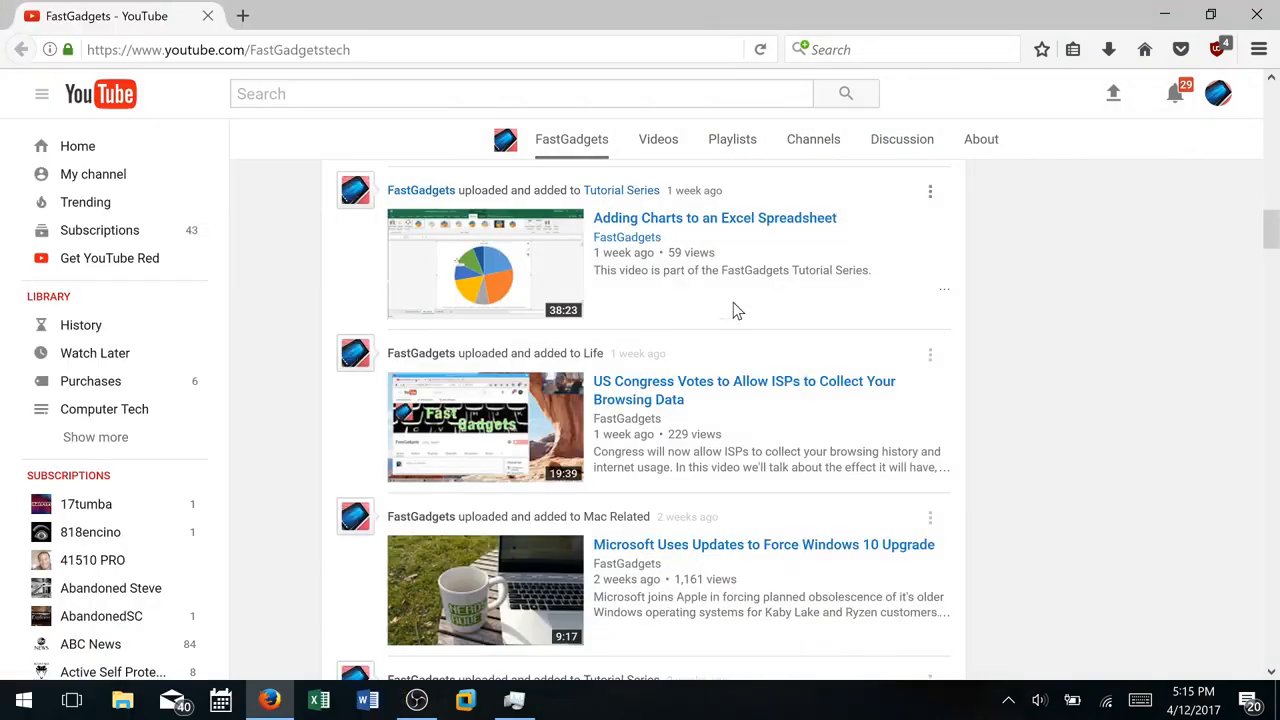
mouse_move(740, 224)
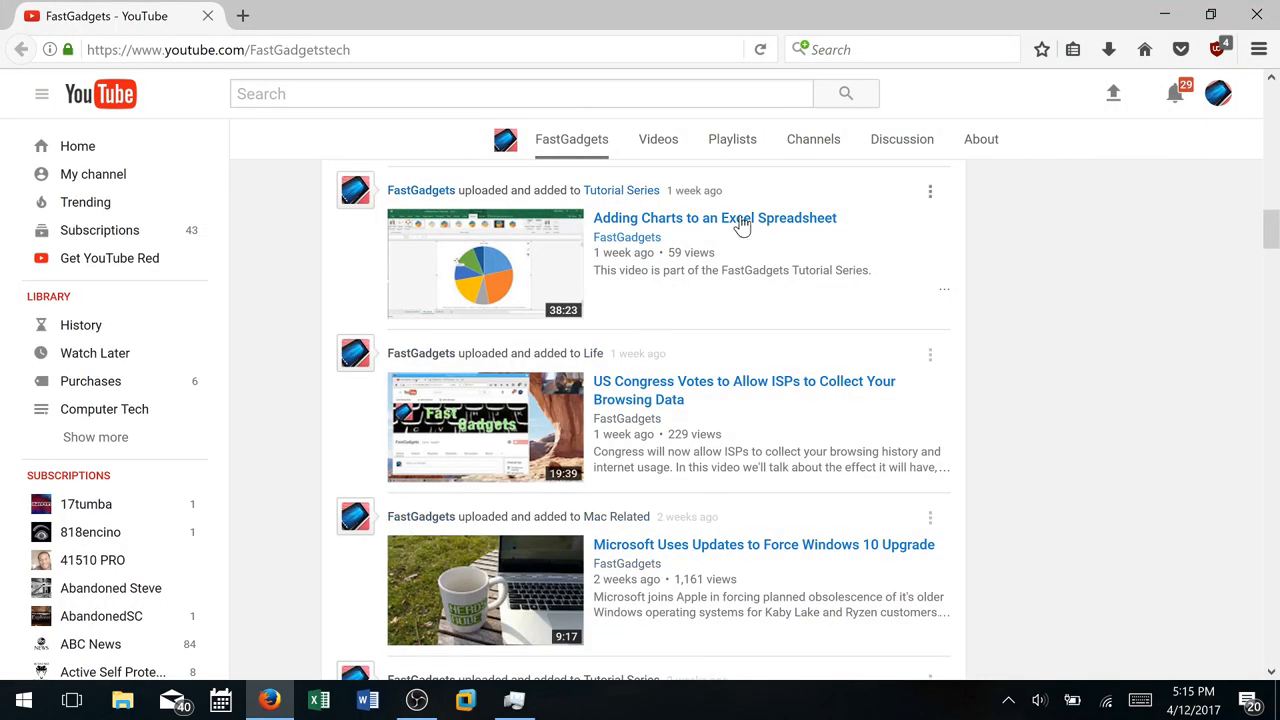
mouse_move(730, 288)
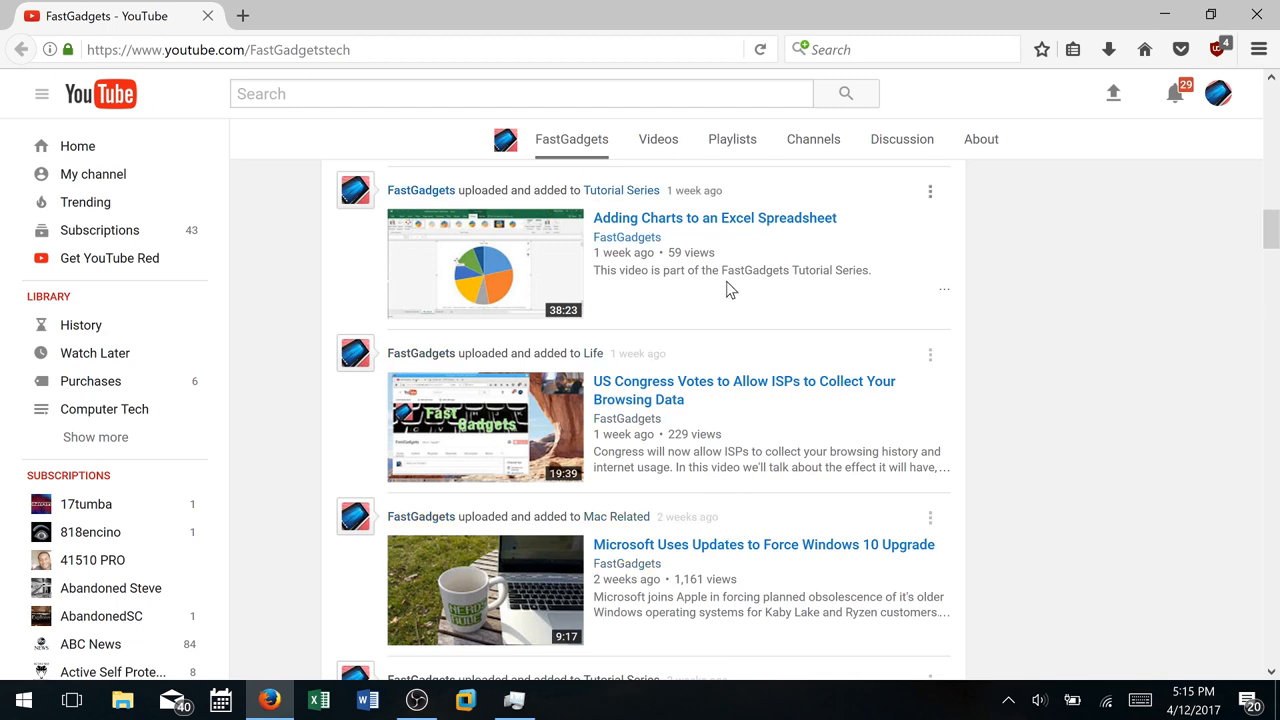
scroll("down", 3)
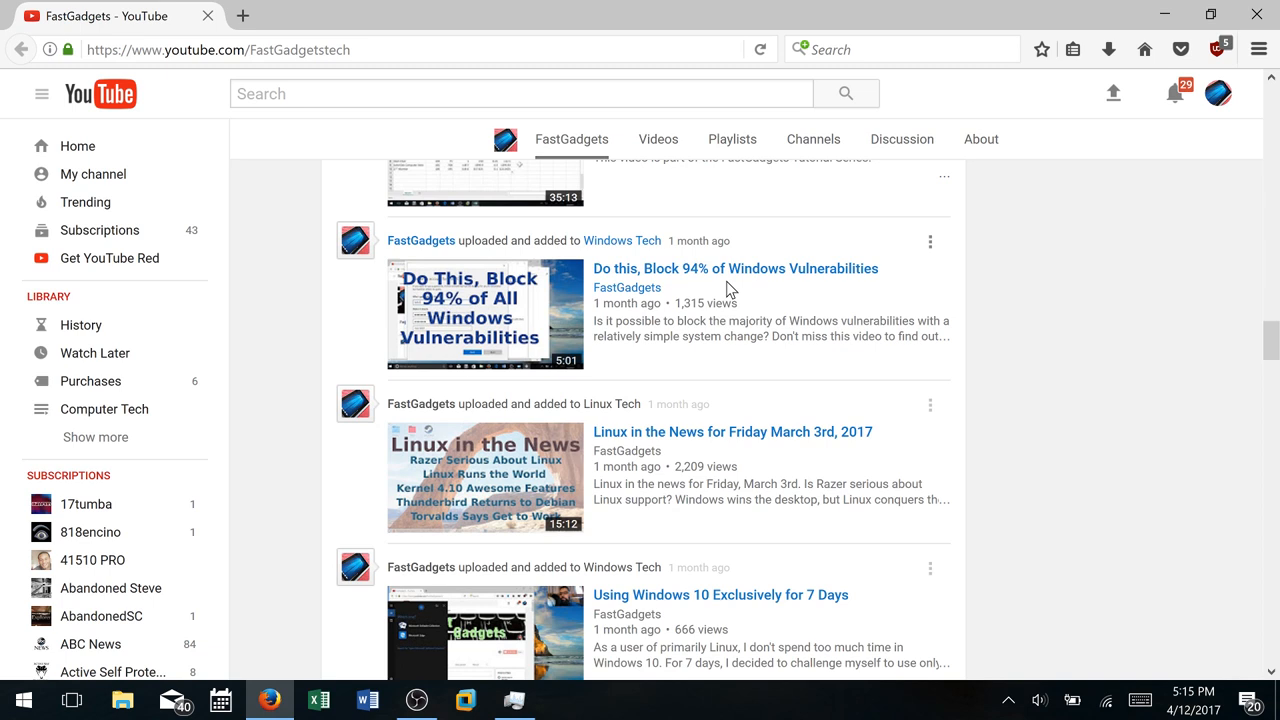
mouse_move(1058, 272)
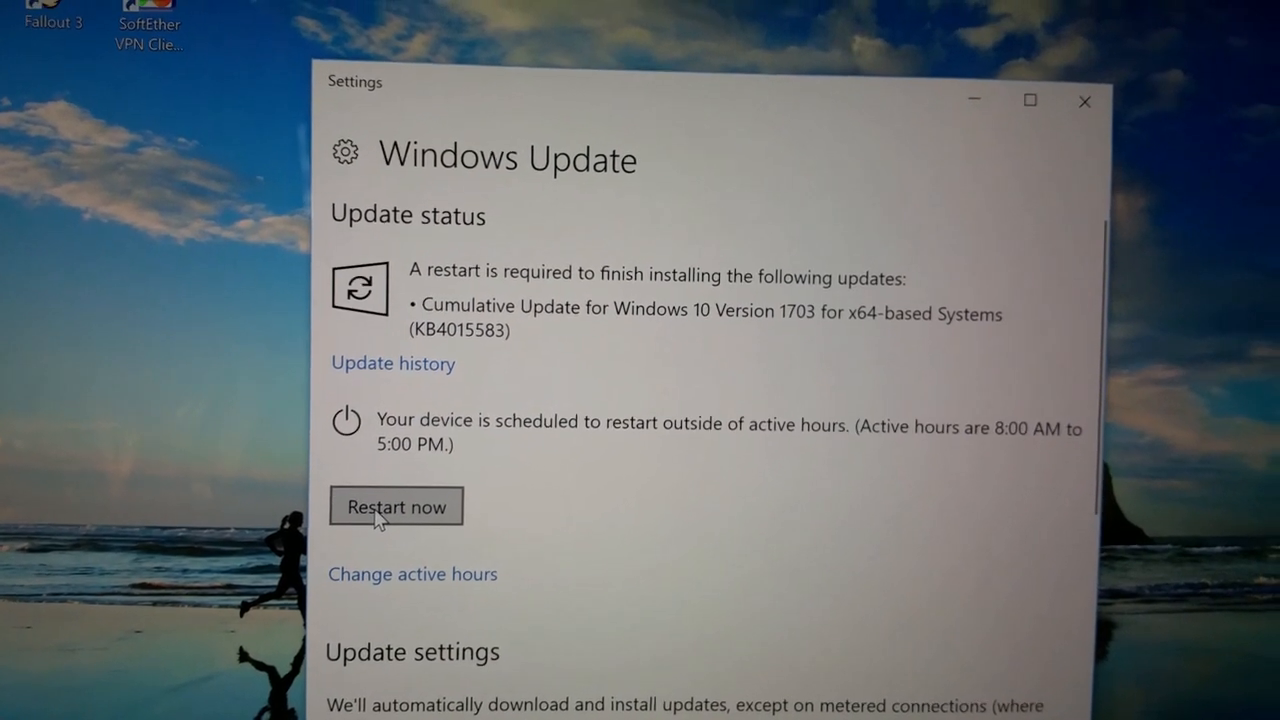
- Restart now from Windows Update and confirm Restart anyway despite open apps
left_click(396, 506)
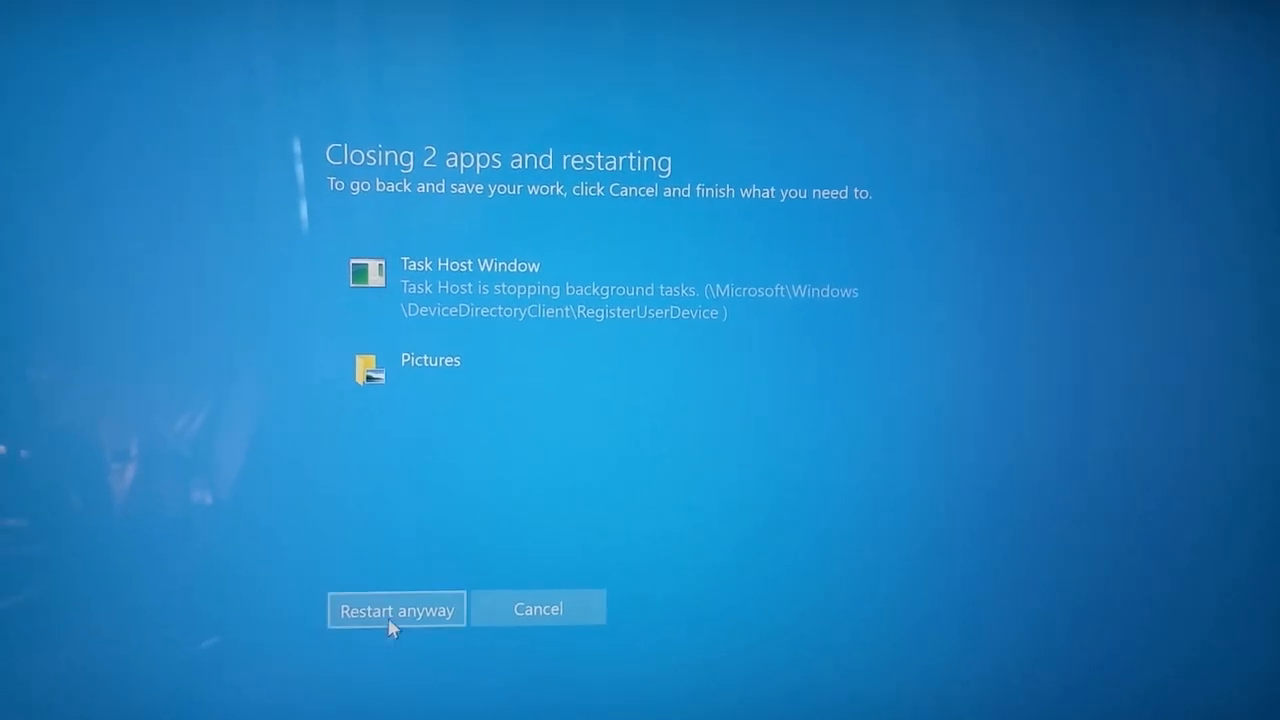
left_click(396, 608)
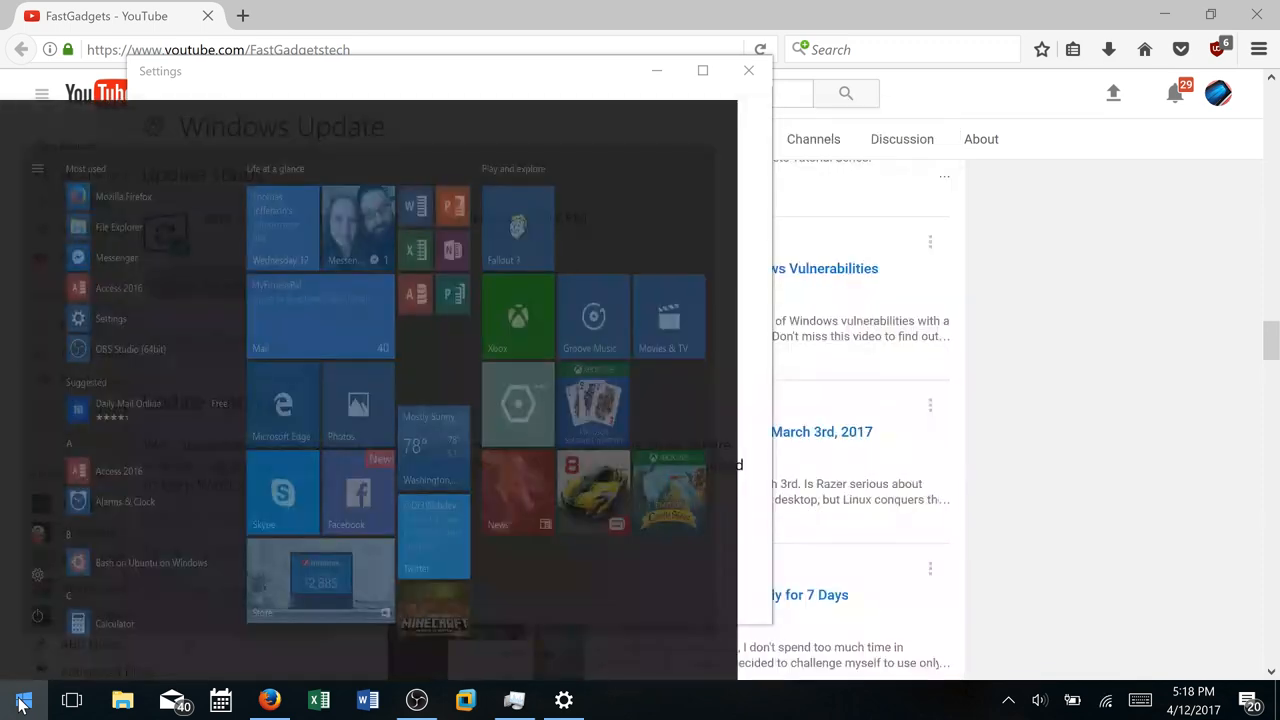
- Launch Services from Start and locate the Qualcomm Atheros WLAN Driver Service
type("services")
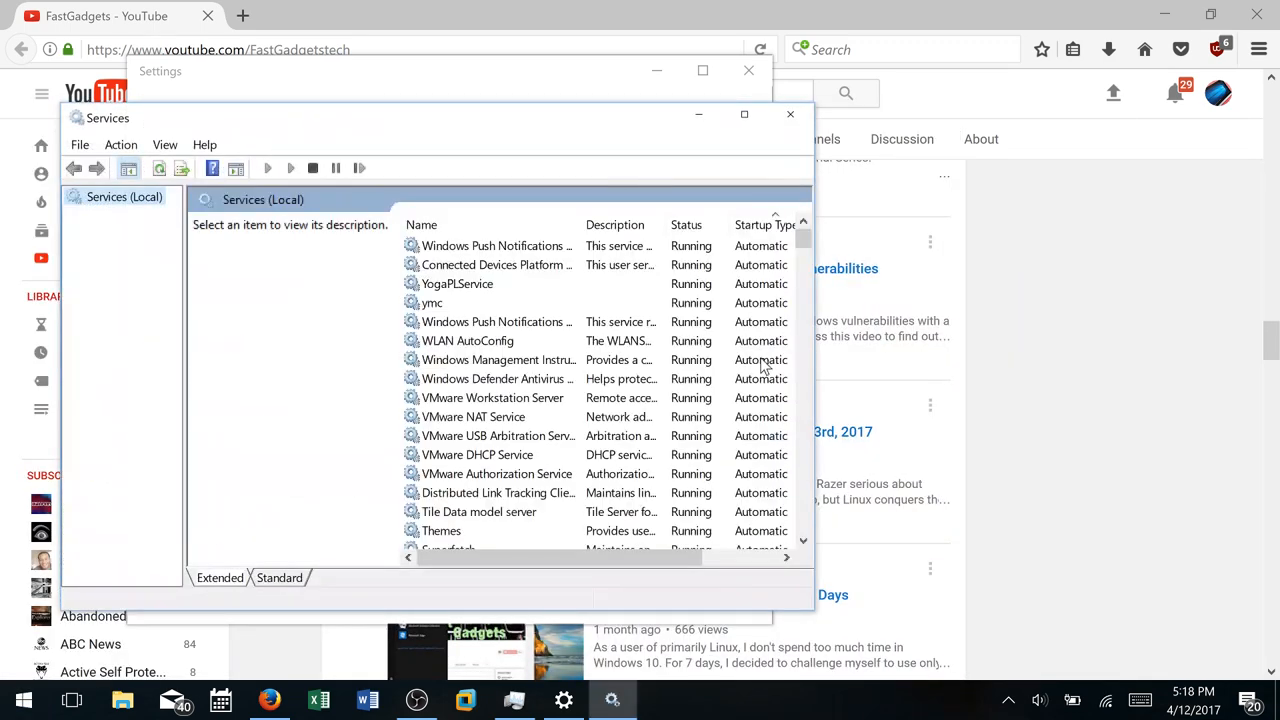
scroll("down", 3)
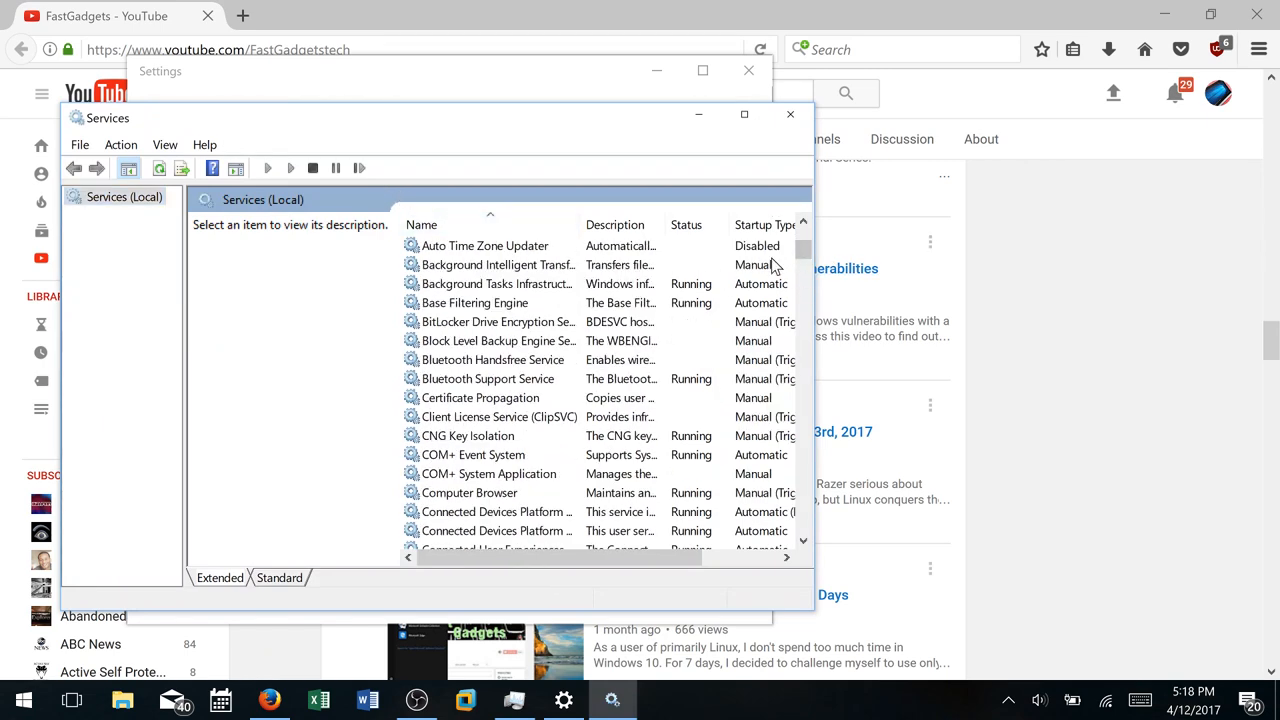
scroll("down", 3)
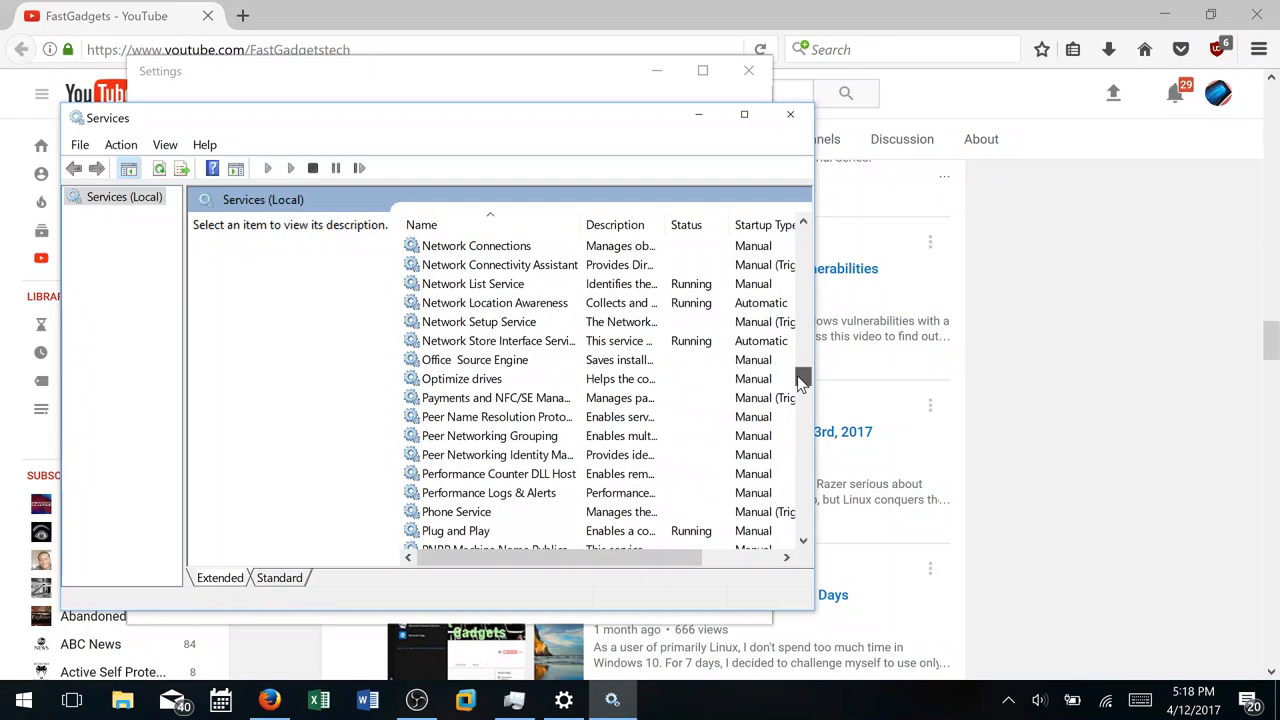
scroll("down", 3)
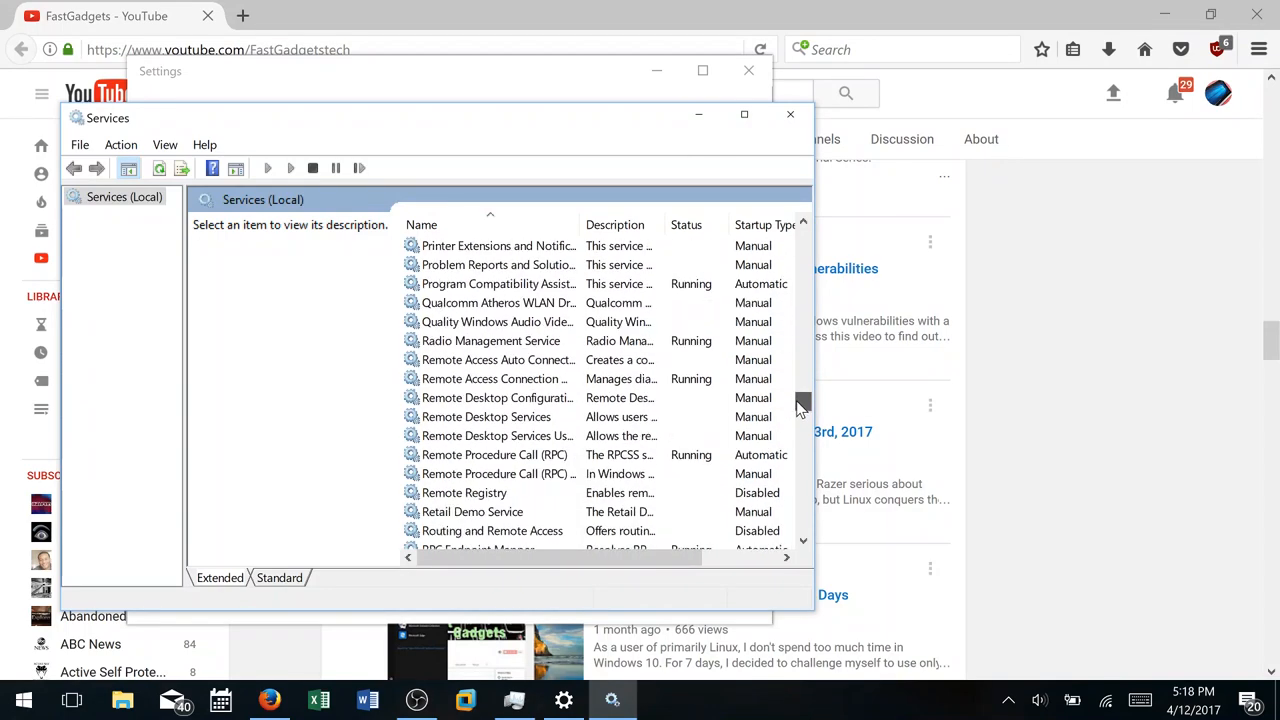
mouse_move(490, 304)
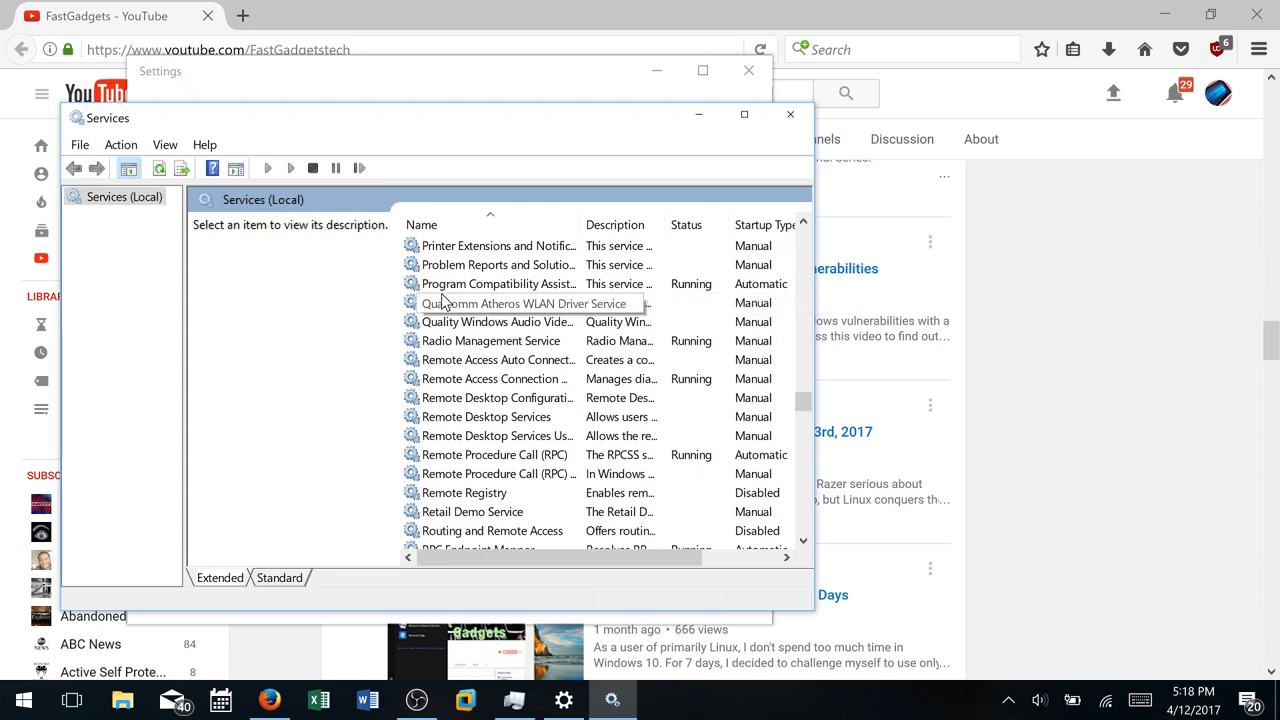
left_click(498, 304)
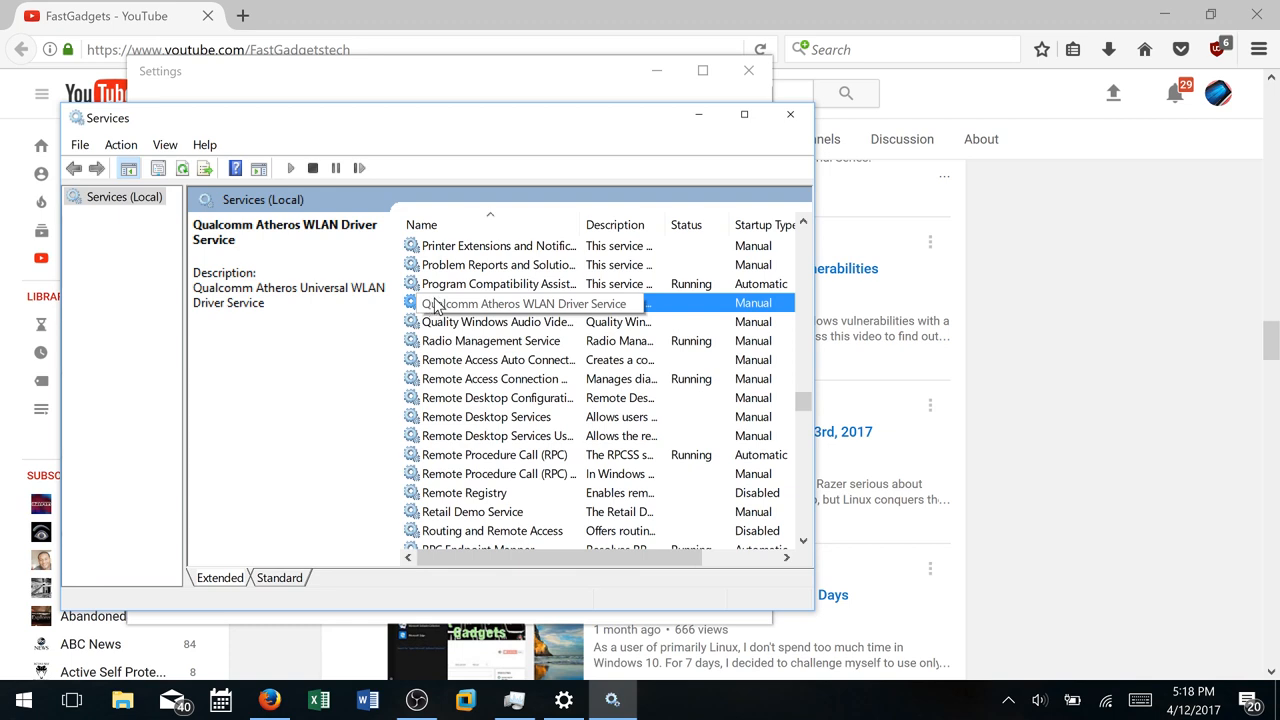
- Widen the Name column, then bring Windows Update settings back to front
left_click(520, 304)
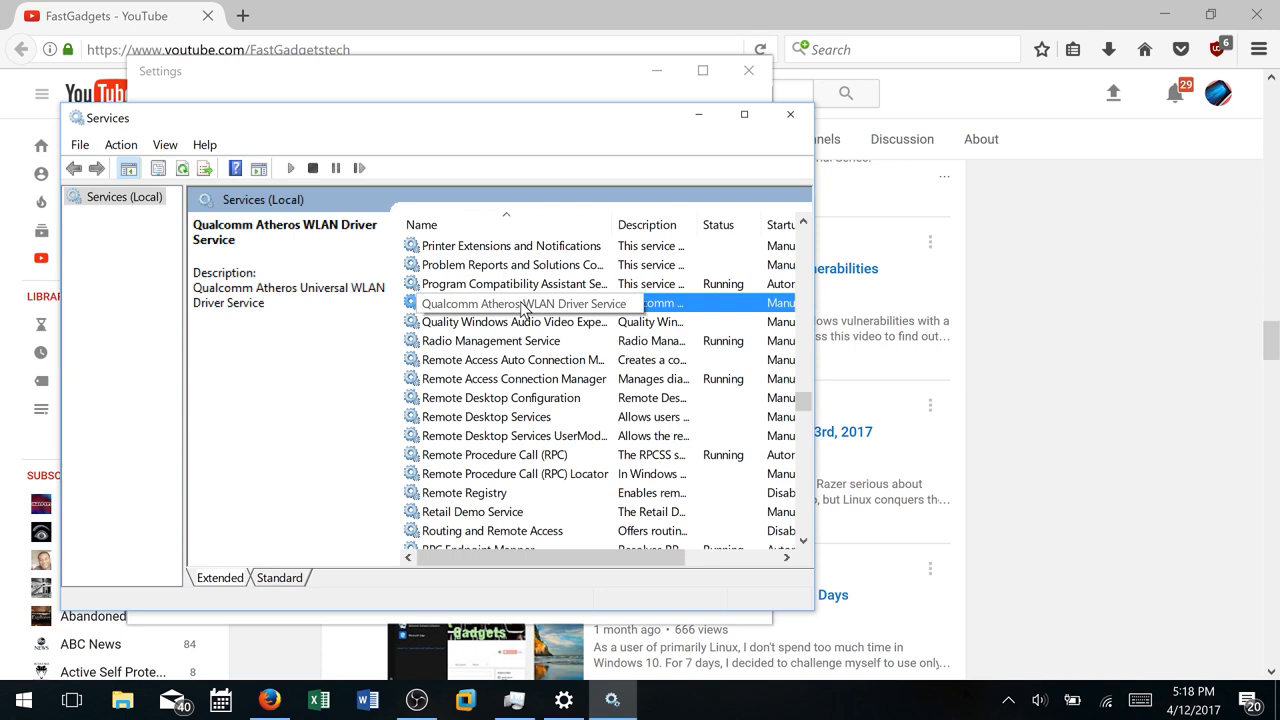
left_click(524, 304)
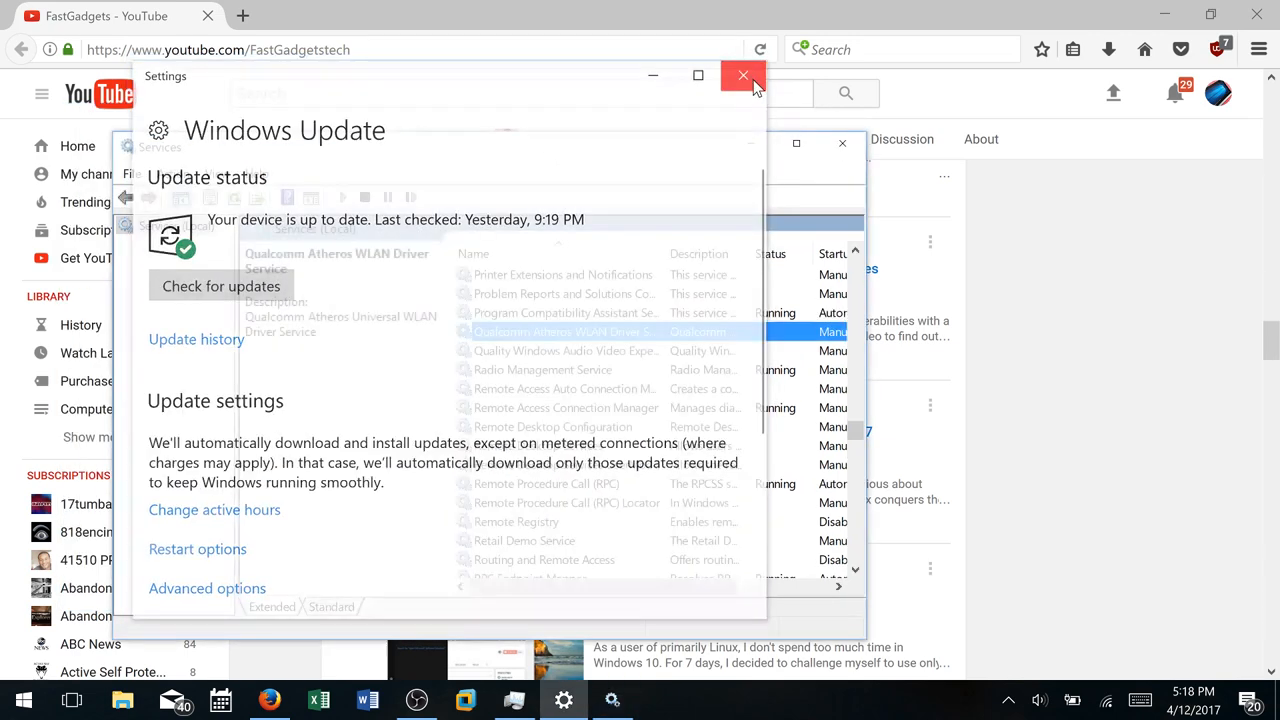
- Close Windows Update settings and rearrange the open Services window from the taskbar menu
left_click(742, 76)
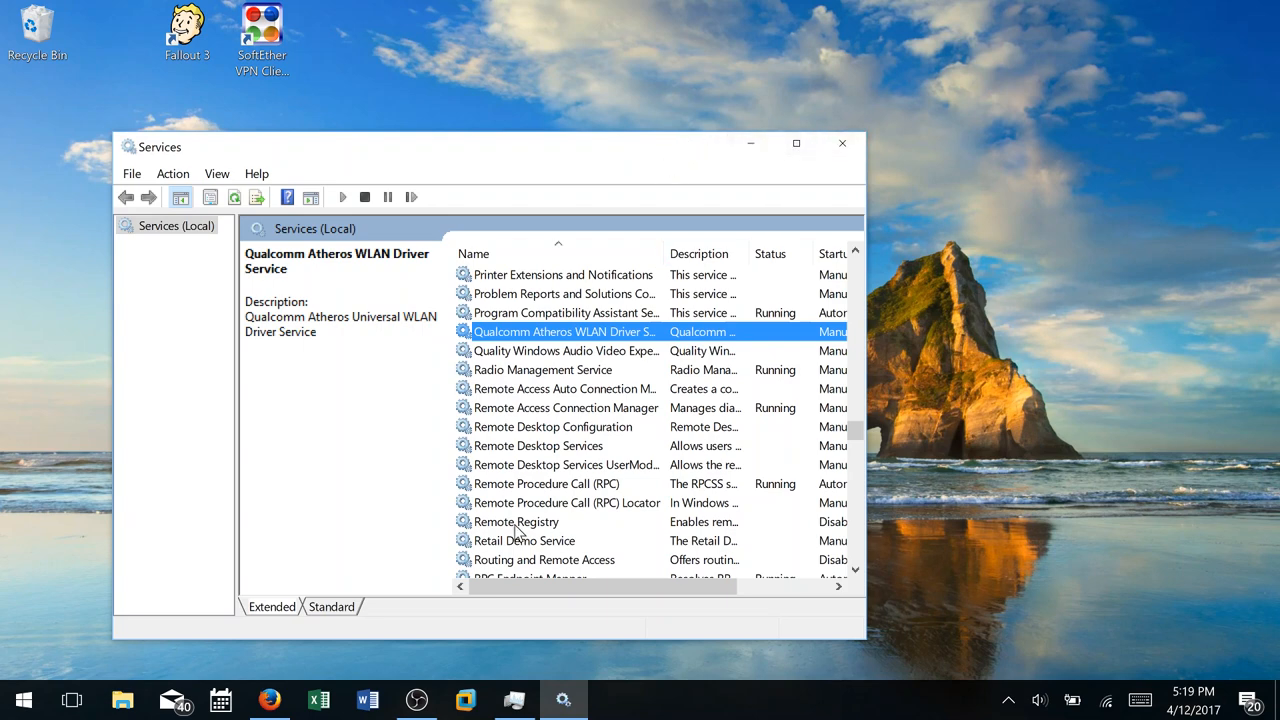
right_click(760, 698)
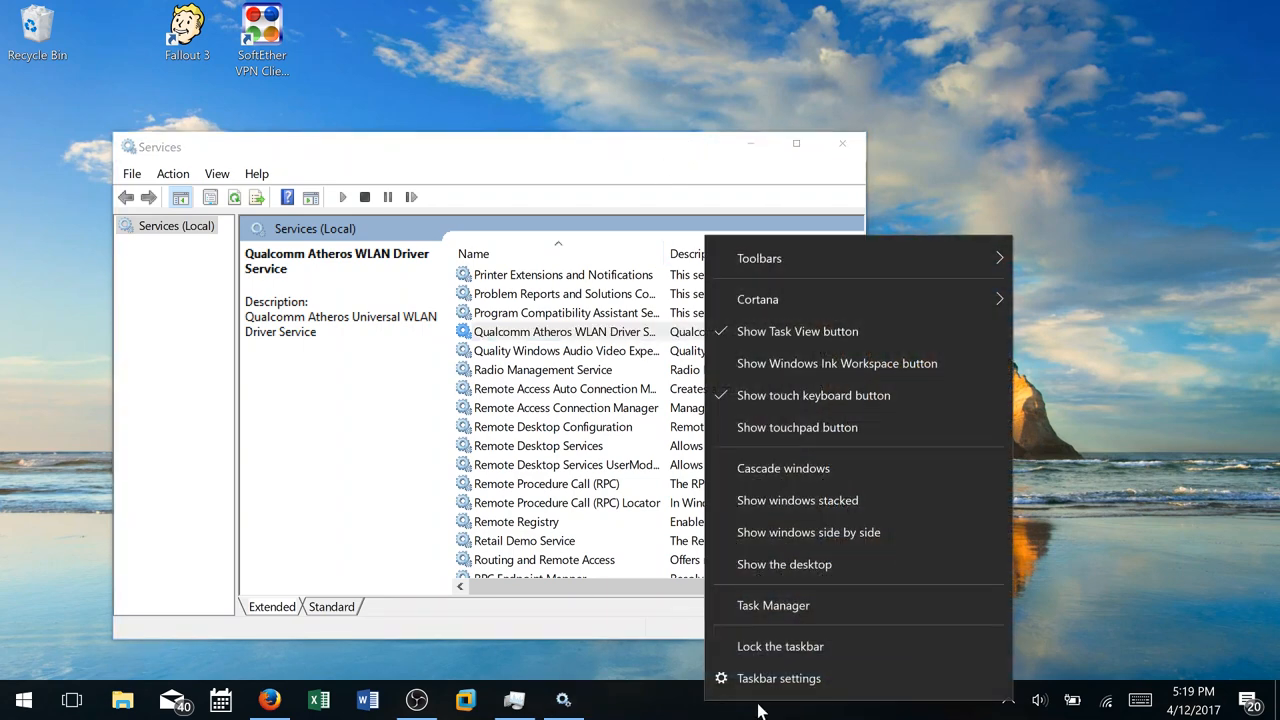
left_click(772, 604)
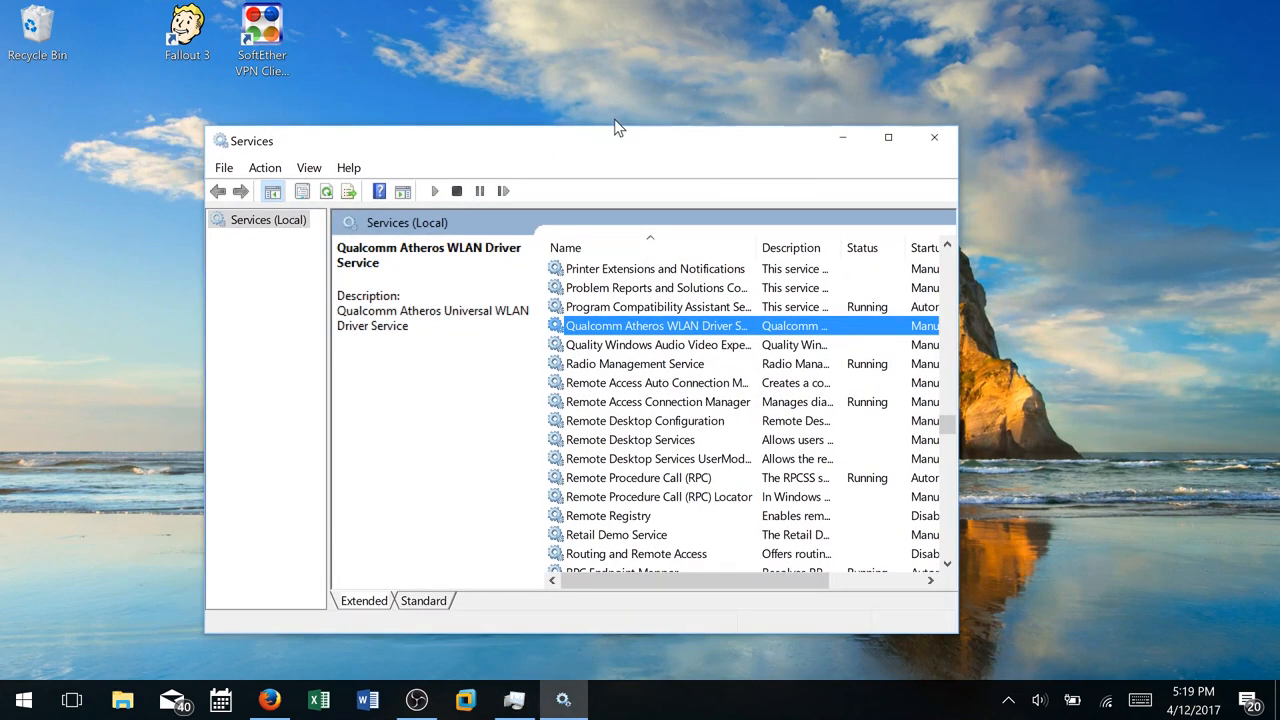
mouse_move(608, 156)
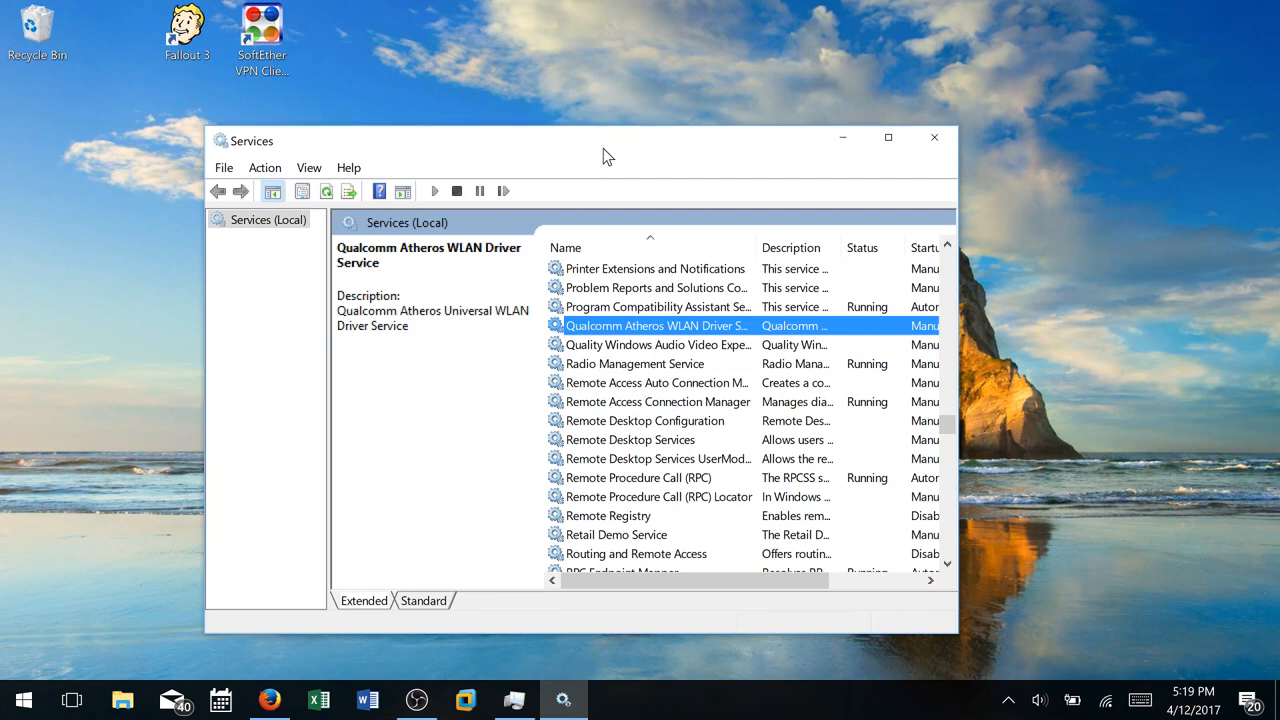
mouse_move(150, 560)
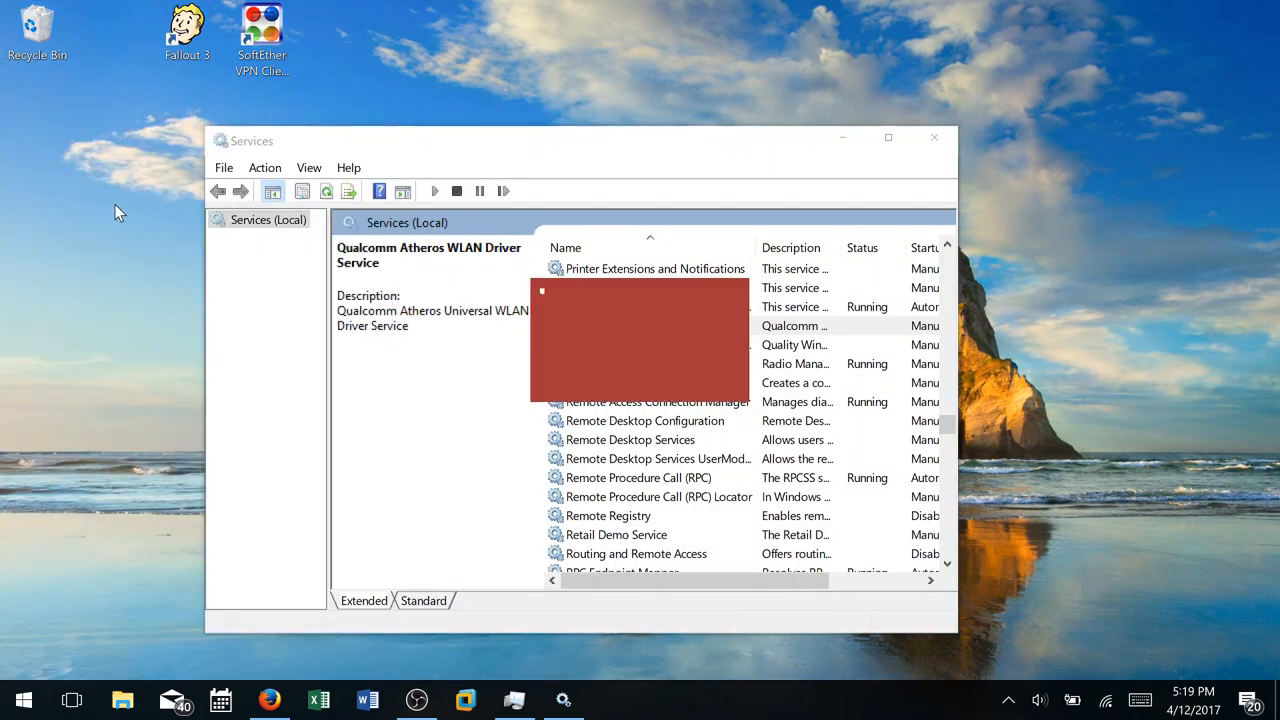
- Start Microsoft Access and create a new blank database named Database3
left_click(612, 700)
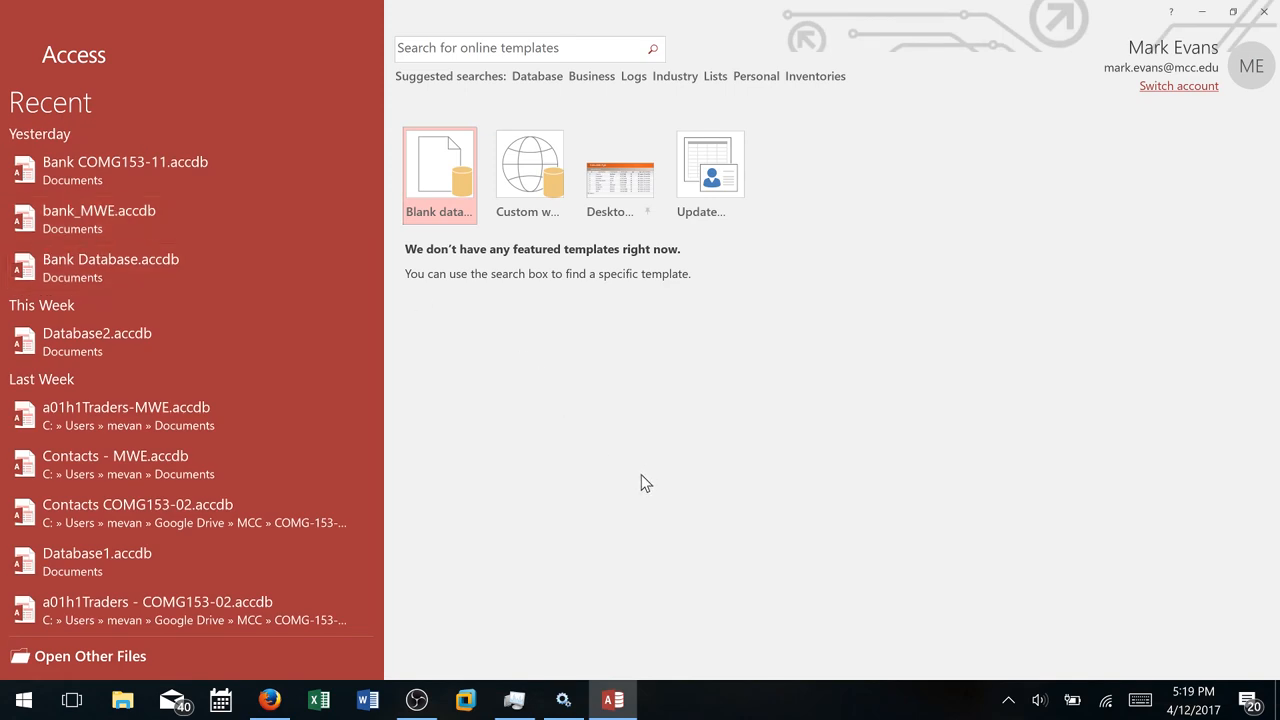
mouse_move(450, 160)
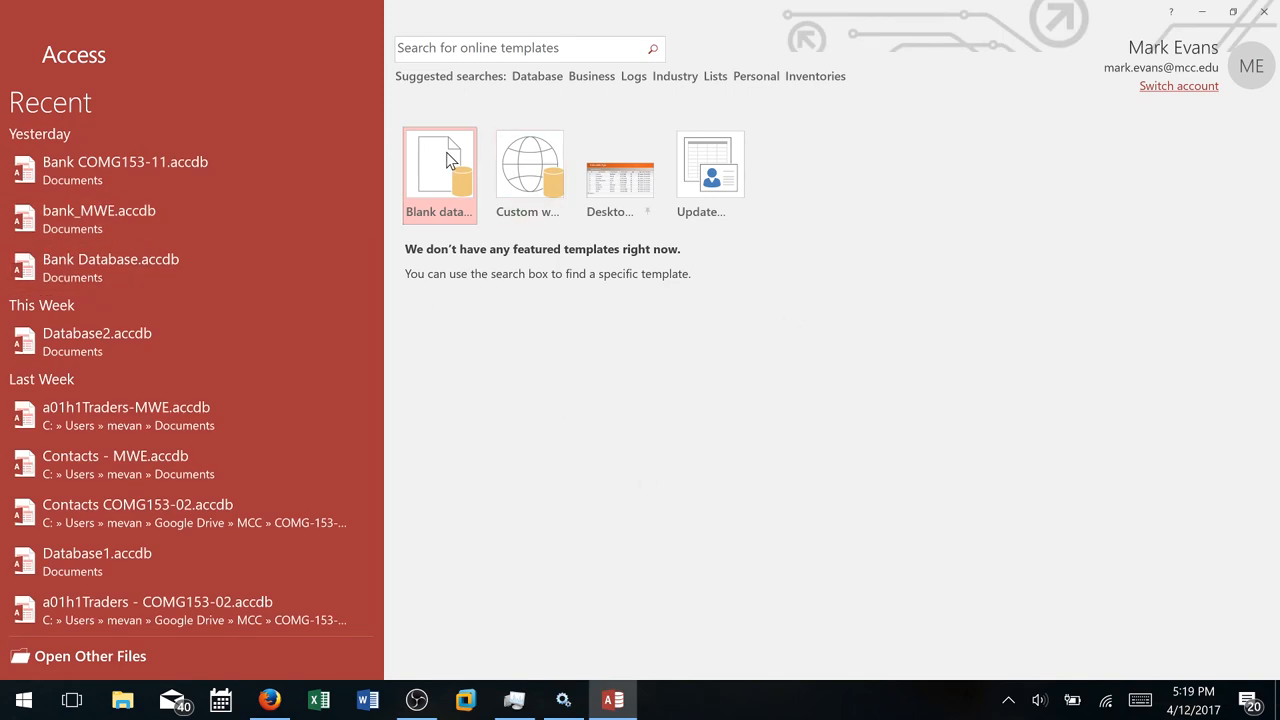
left_click(438, 164)
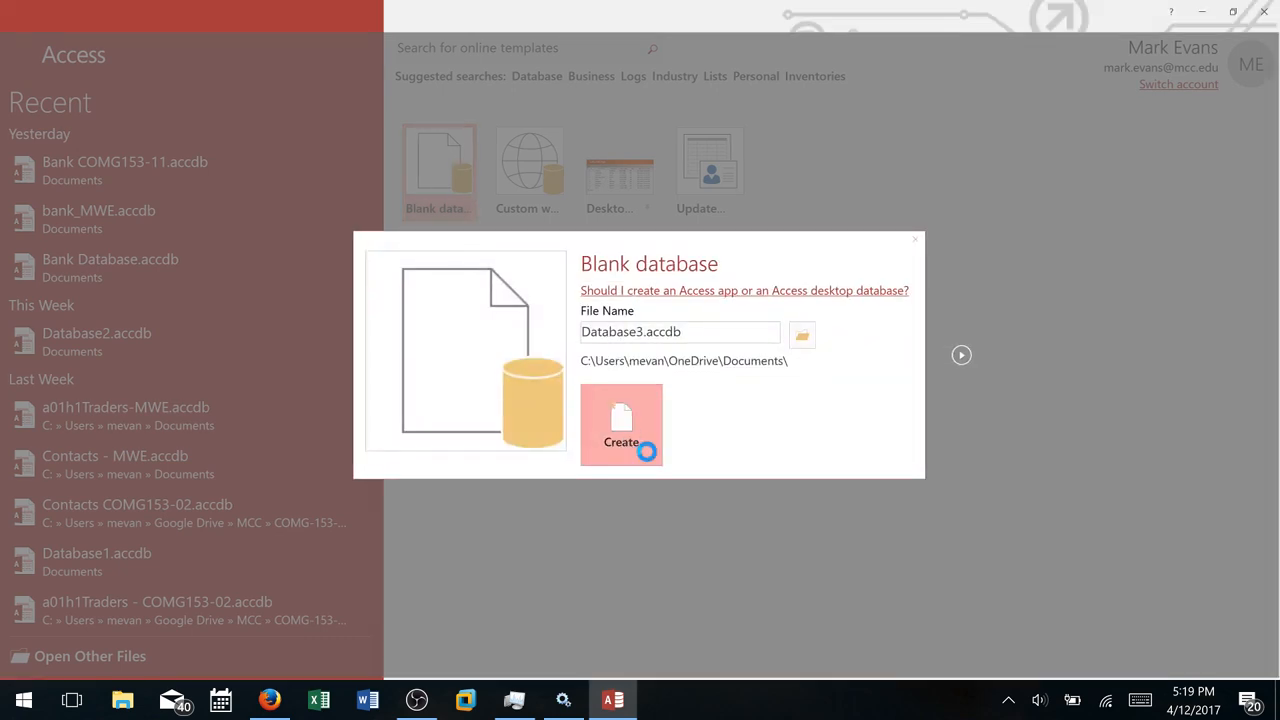
left_click(620, 424)
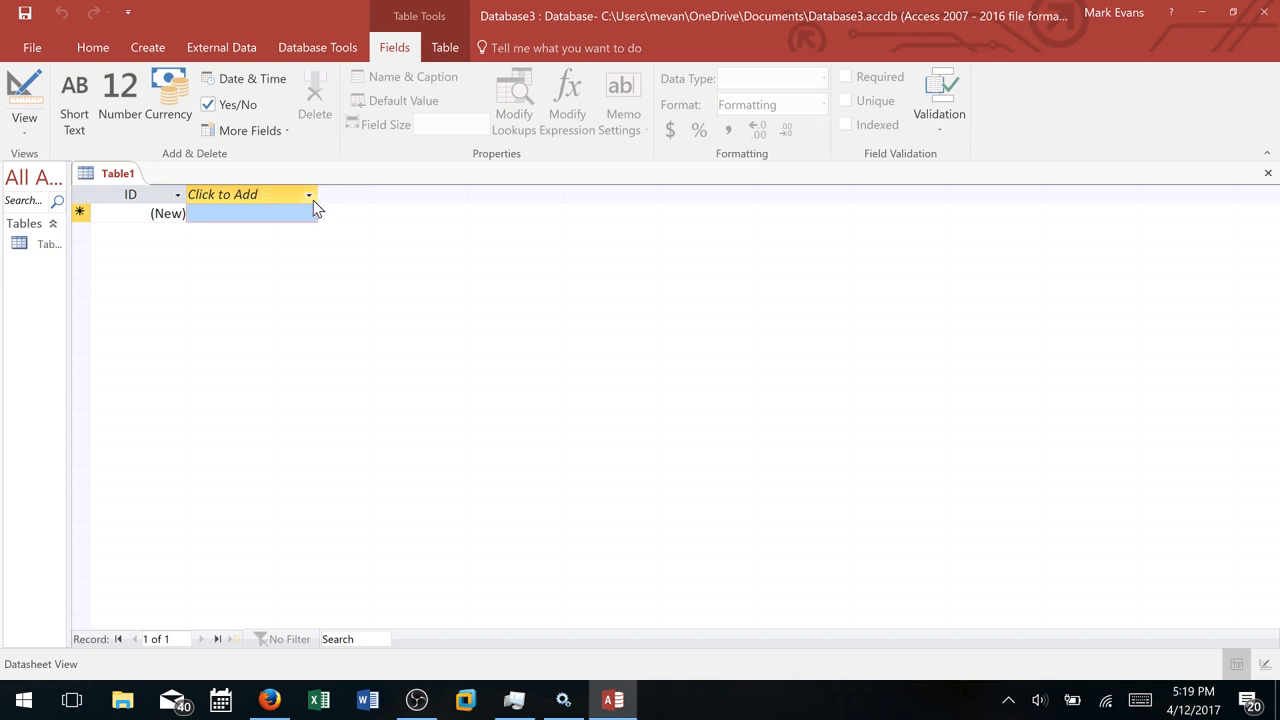
mouse_move(304, 268)
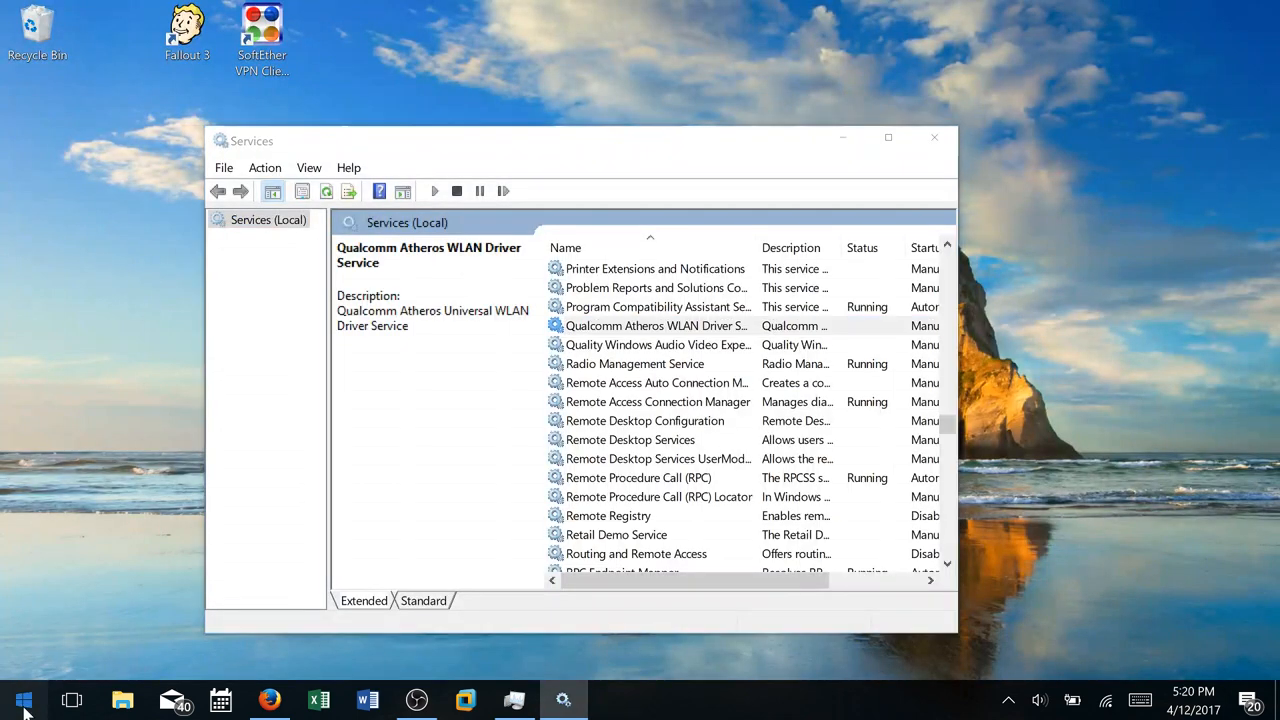
- Dismiss Access and minimize the Services window to clear the desktop
left_click(24, 700)
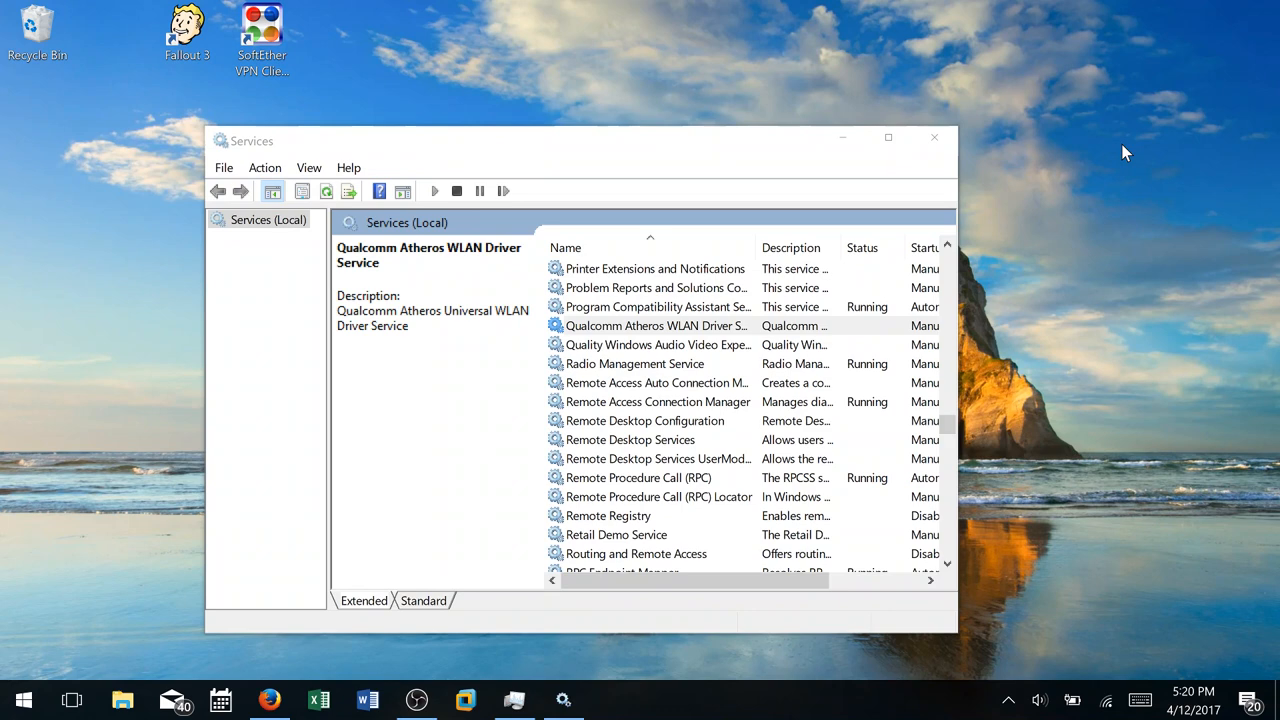
mouse_move(850, 184)
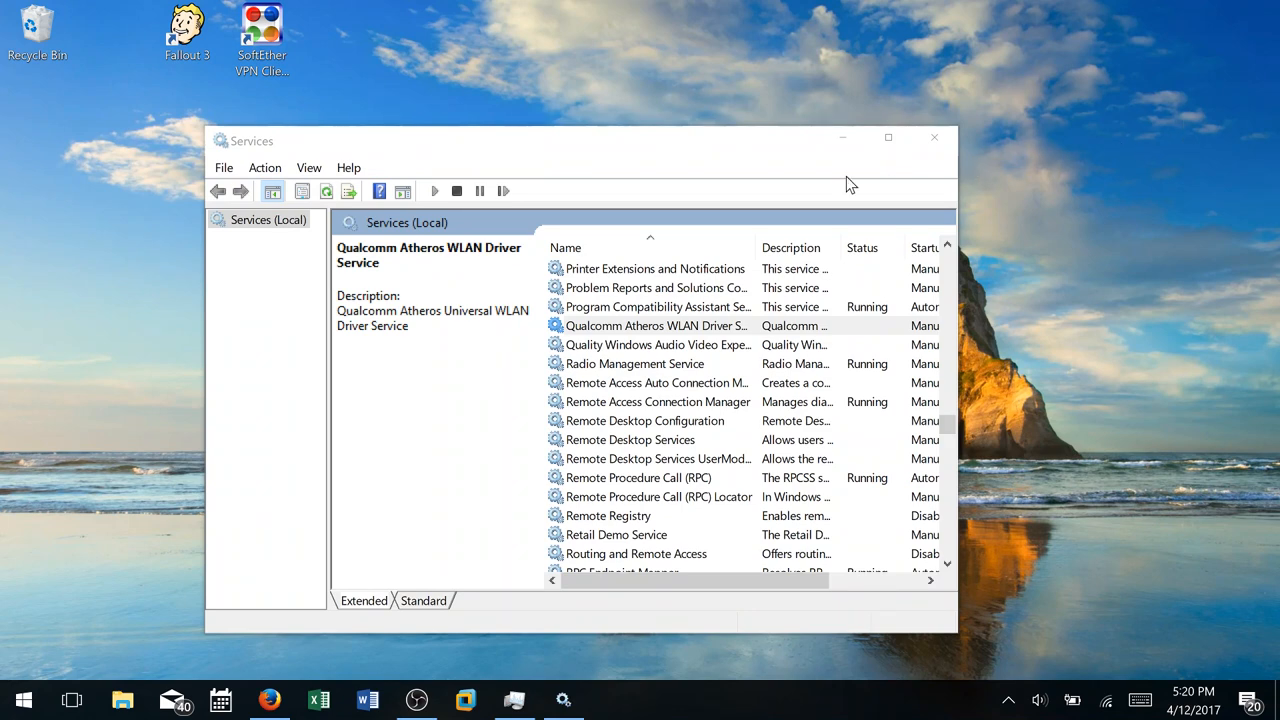
left_click(656, 324)
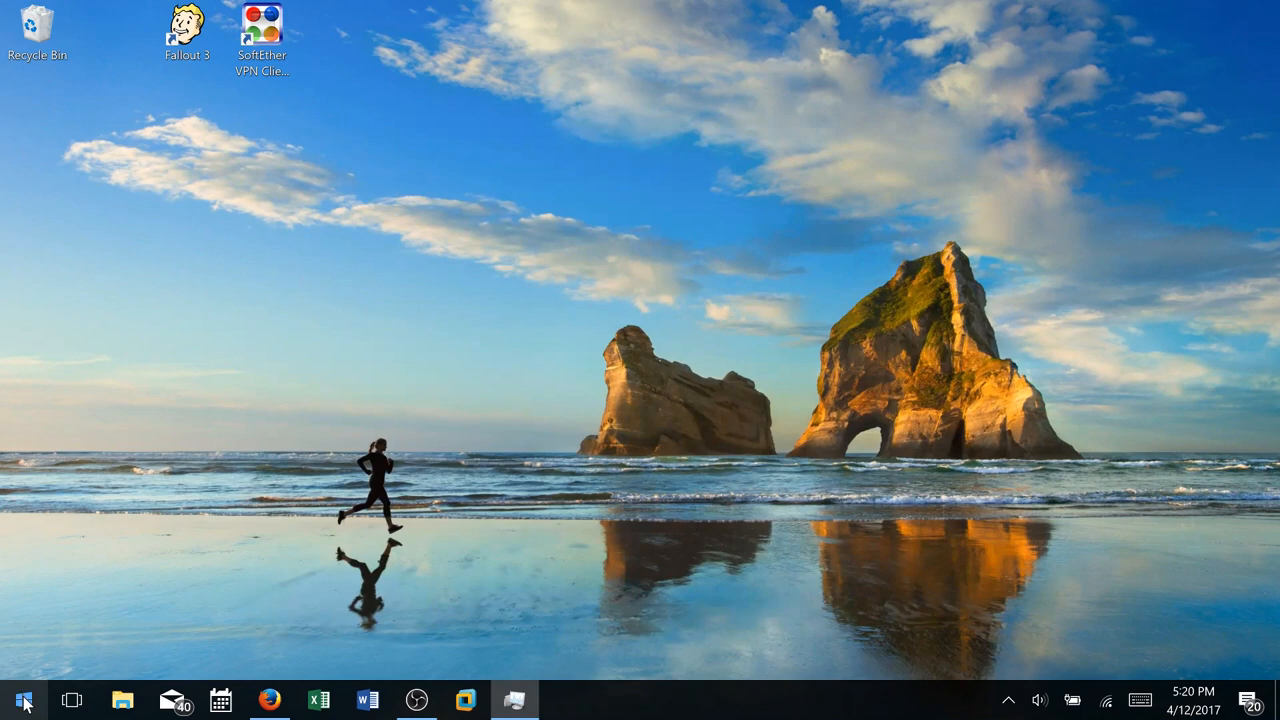
left_click(16, 700)
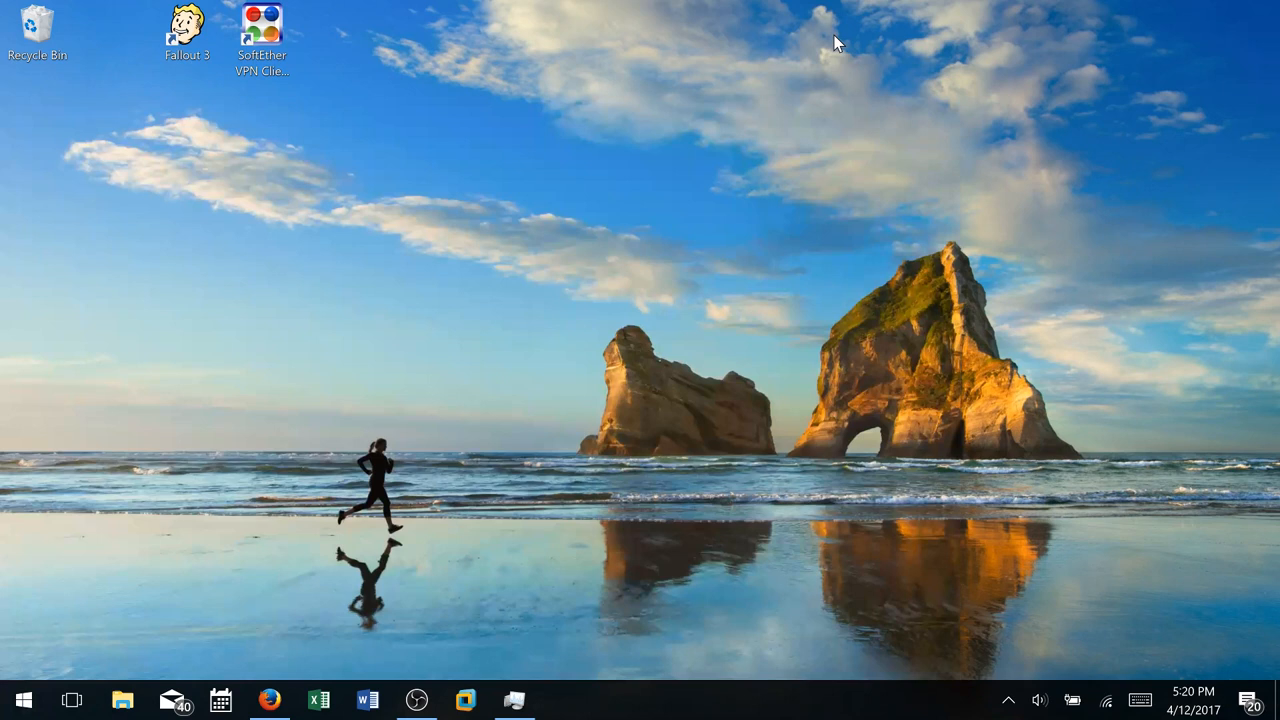
mouse_move(830, 46)
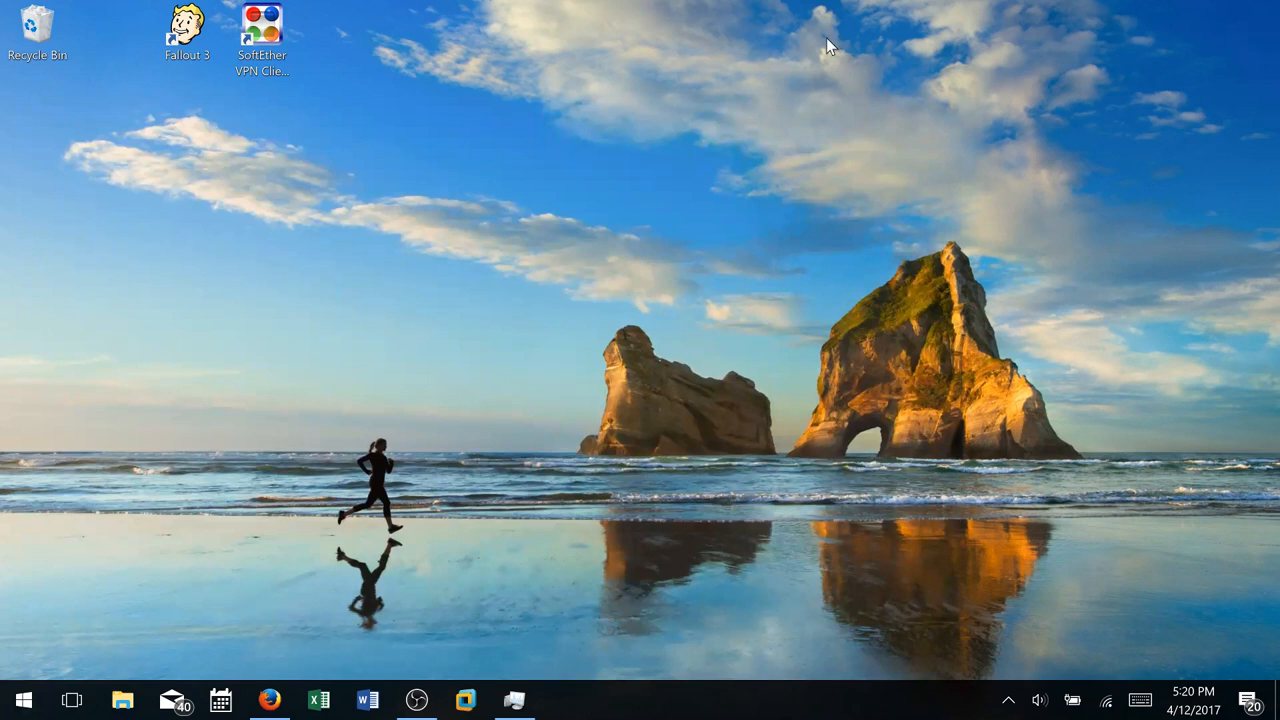
mouse_move(724, 164)
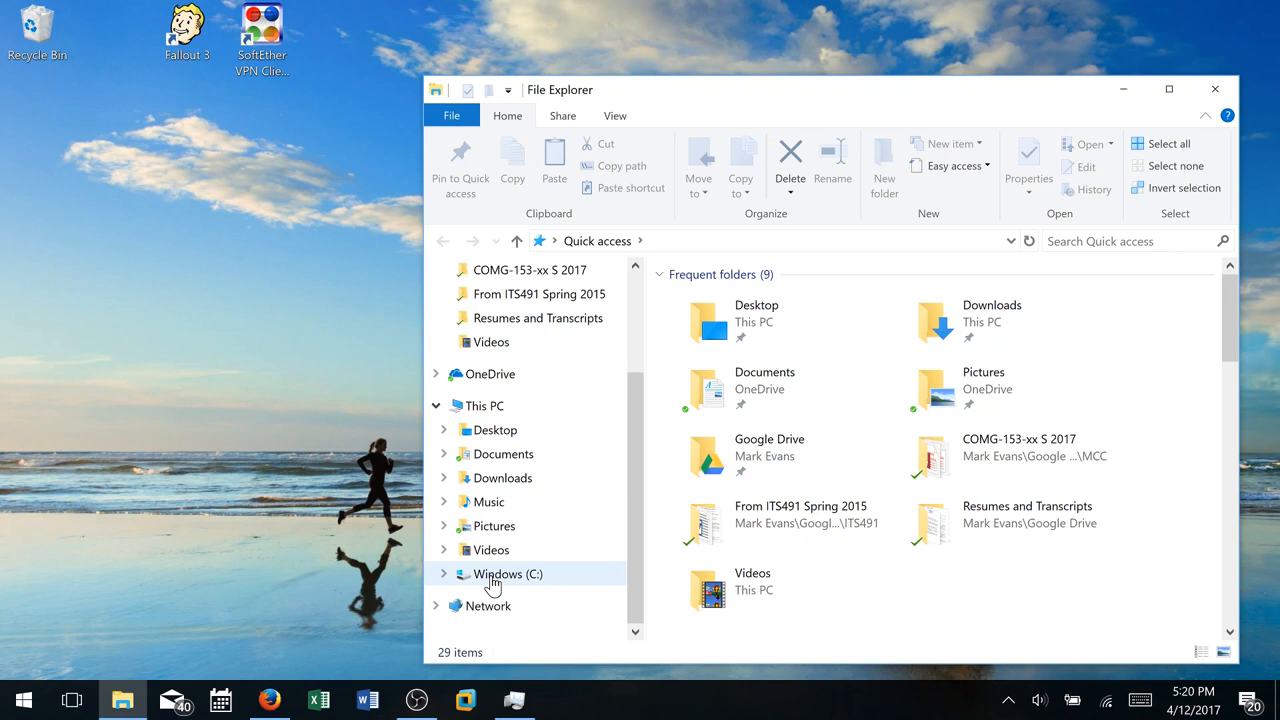
- Open the Windows (C:) drive and select the Windows10Upgrade folder
double_click(508, 572)
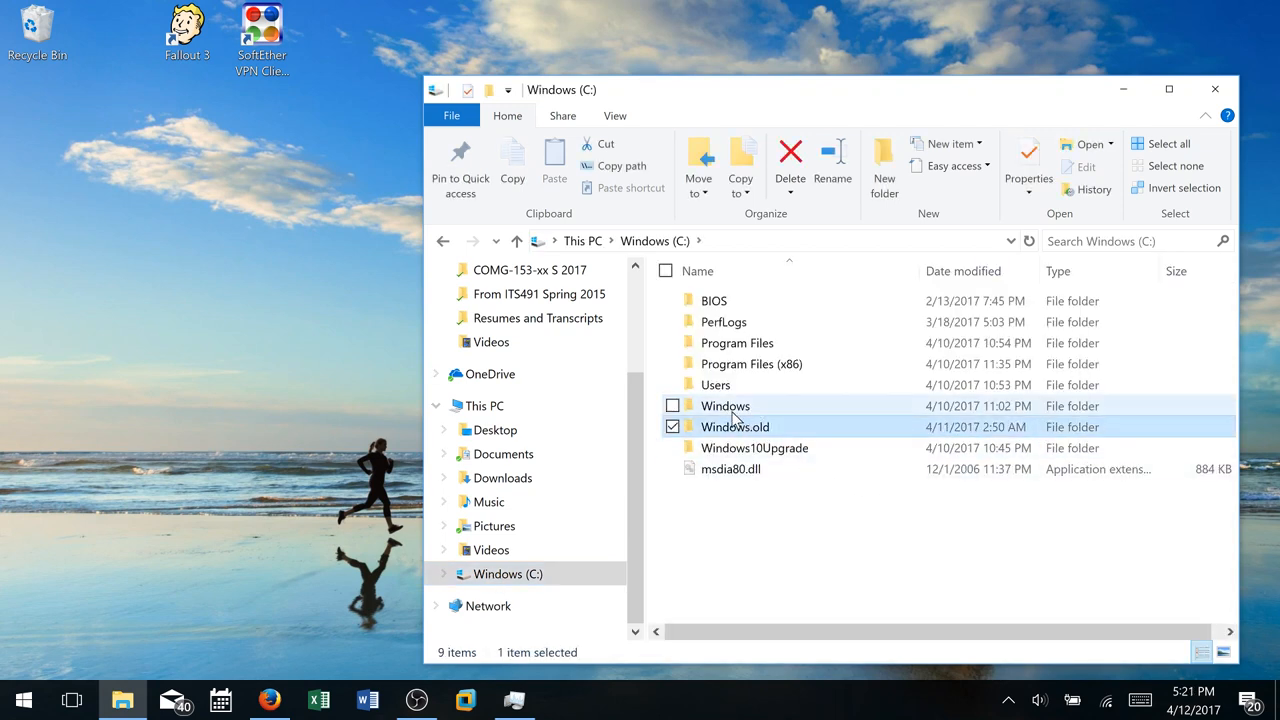
left_click(754, 448)
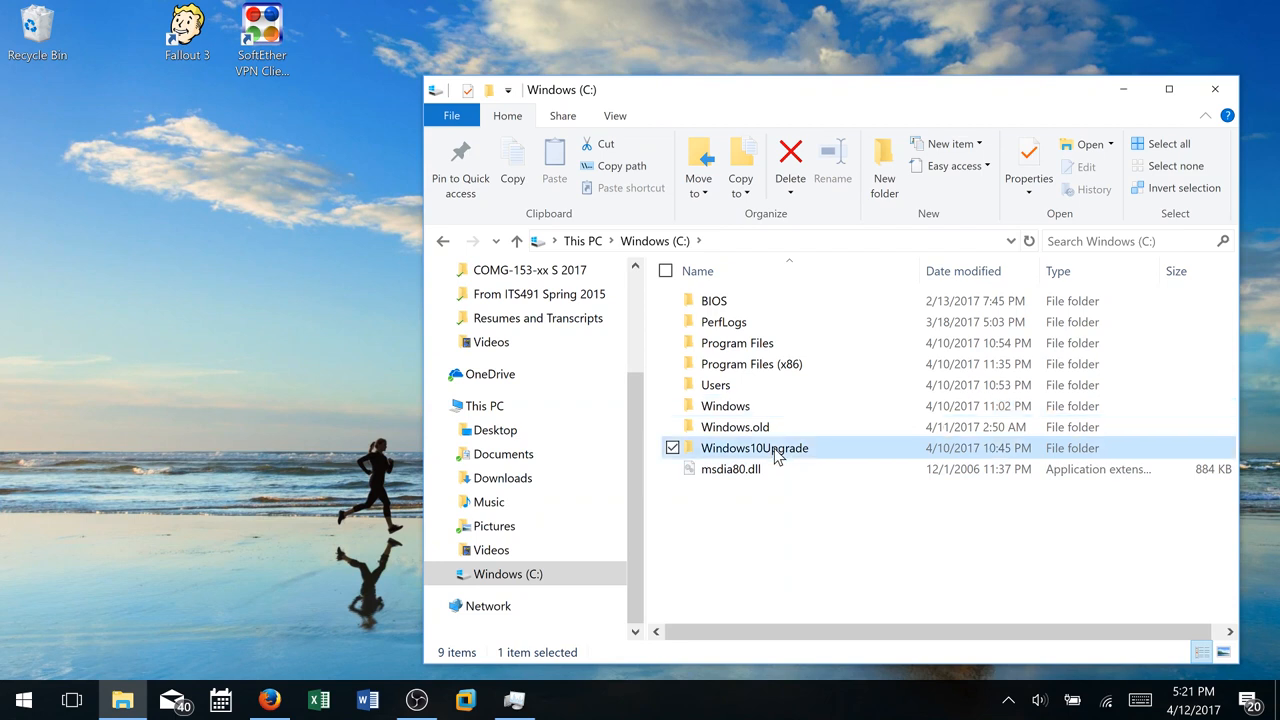
mouse_move(754, 448)
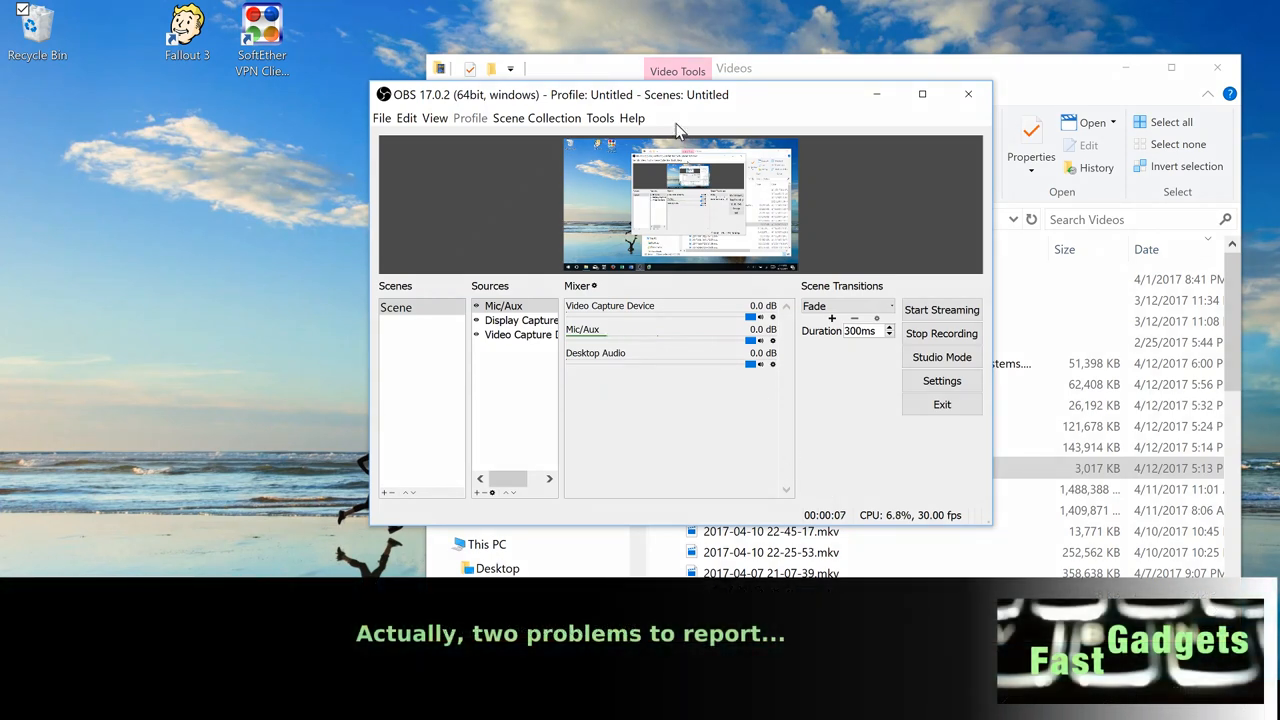
mouse_move(756, 114)
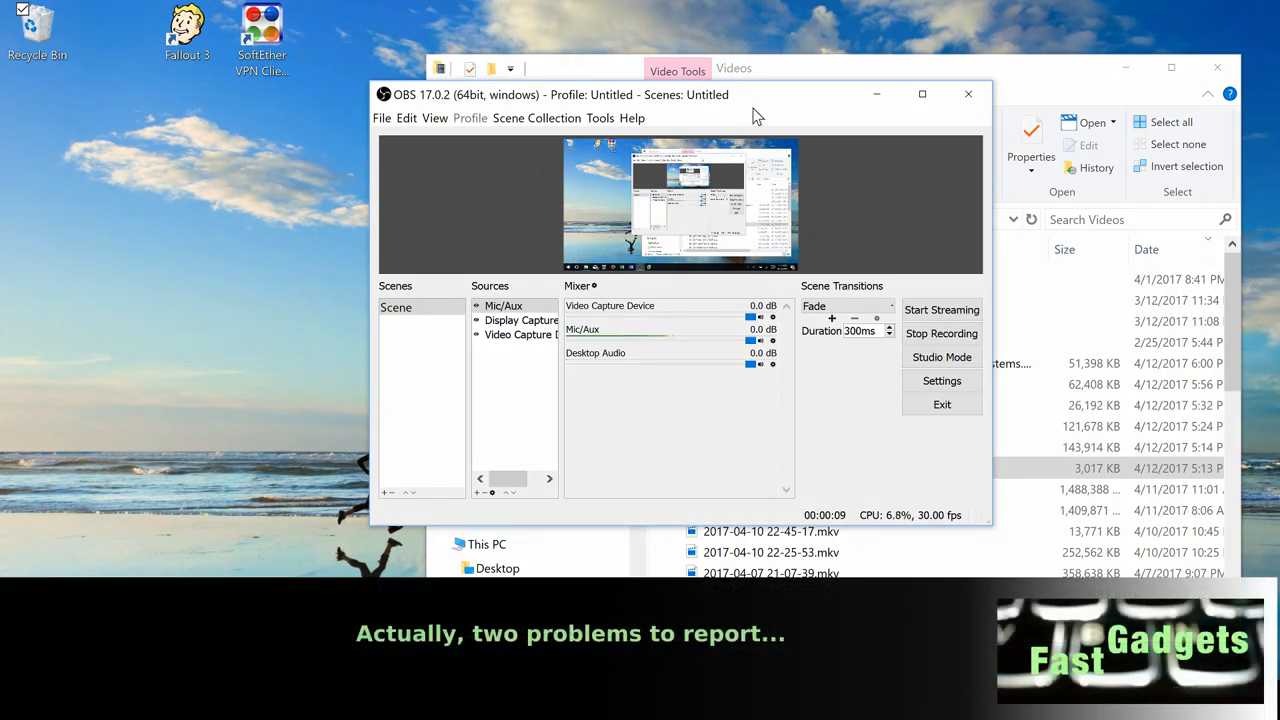
mouse_move(744, 298)
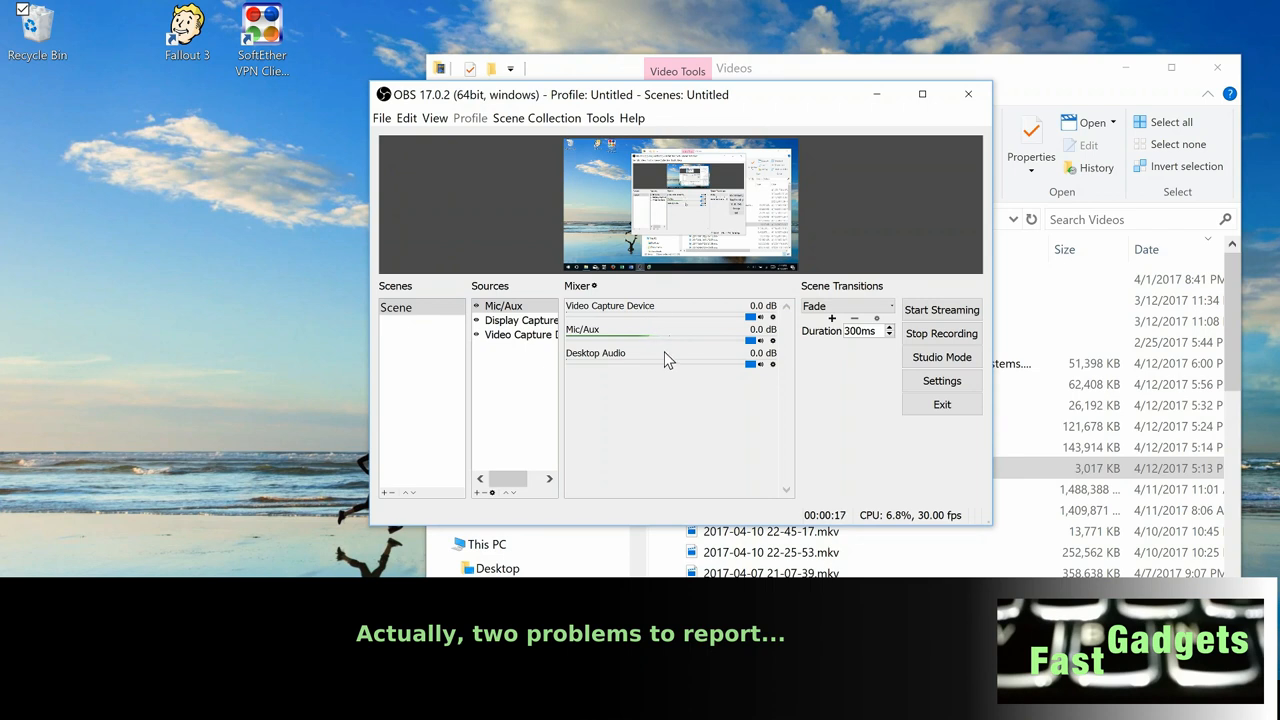
mouse_move(724, 356)
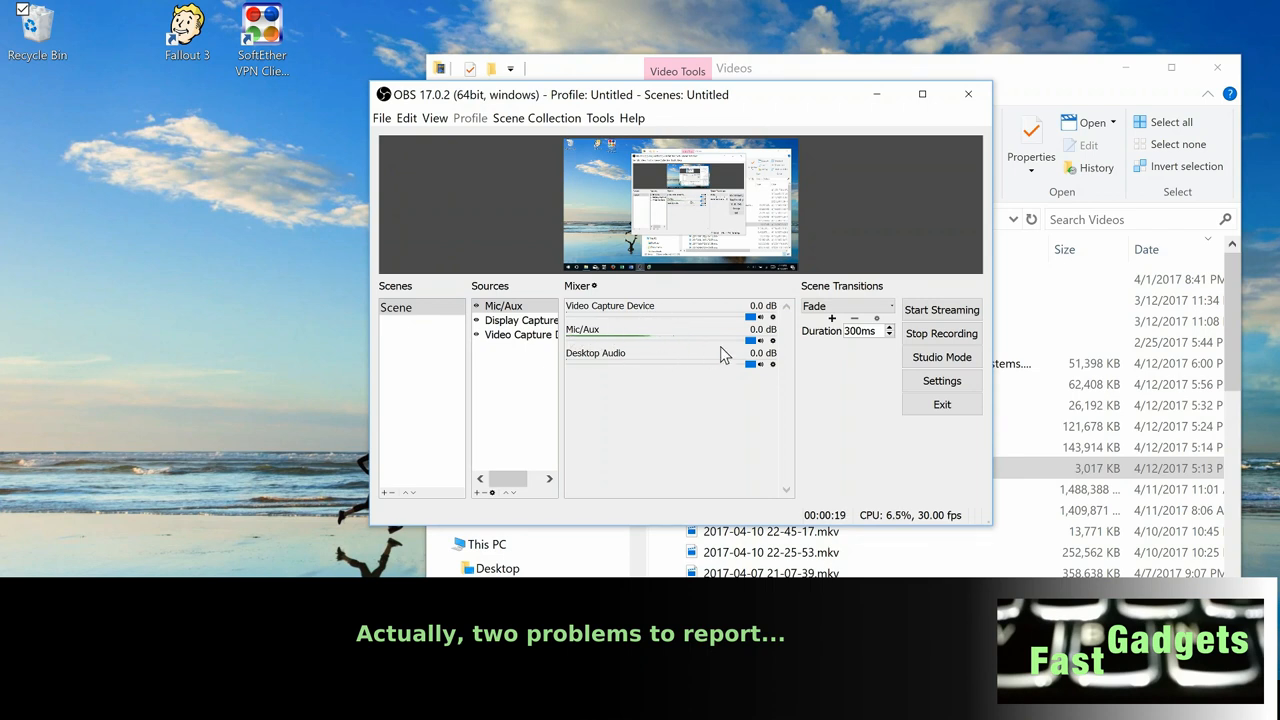
mouse_move(680, 340)
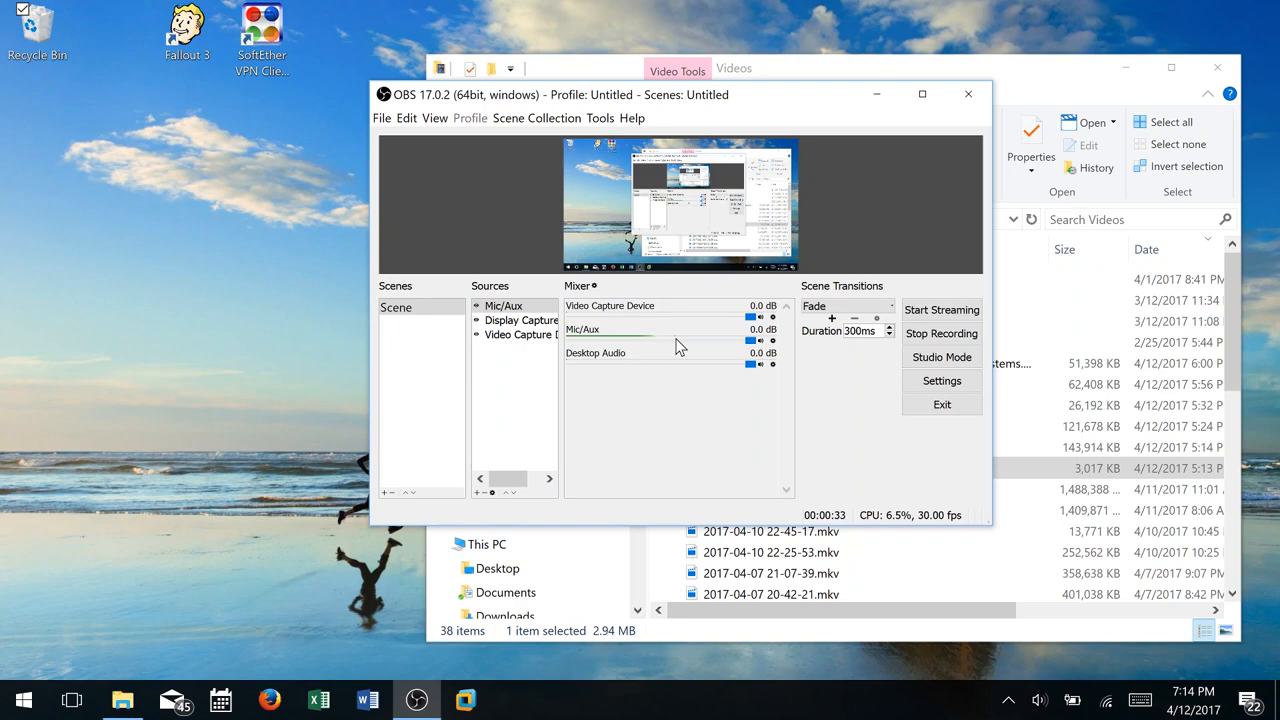
mouse_move(836, 100)
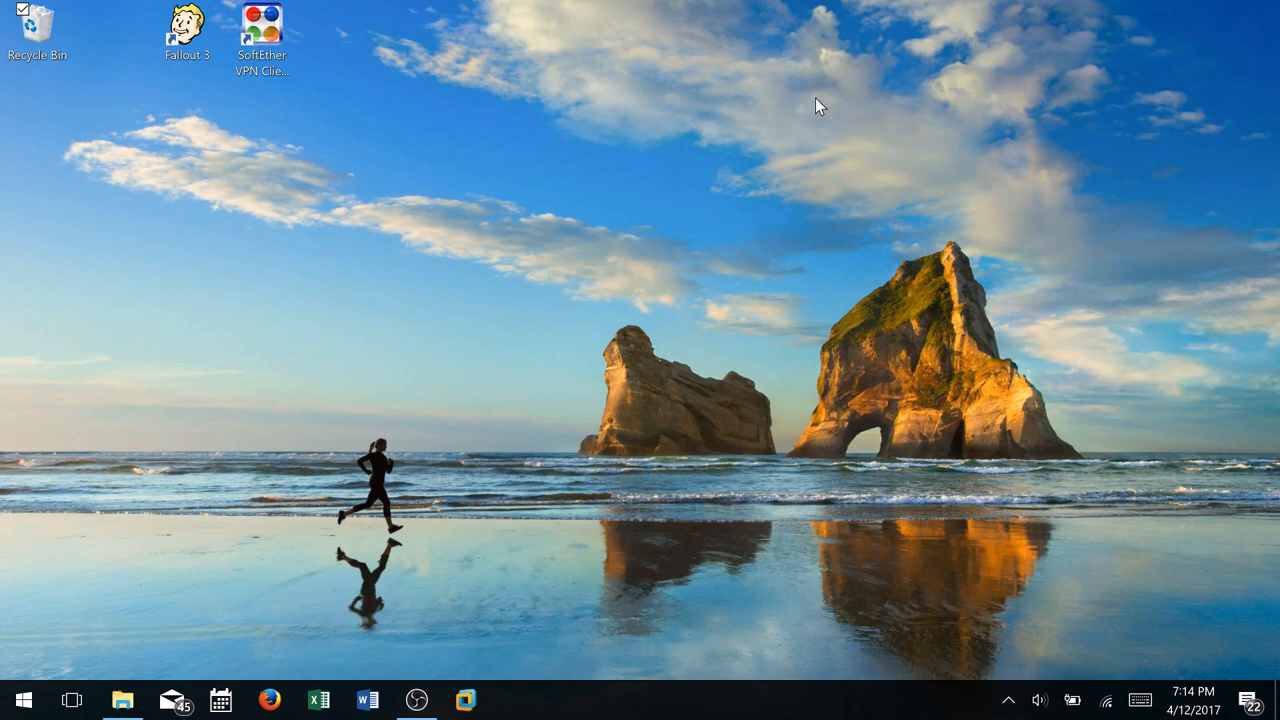
left_click(268, 700)
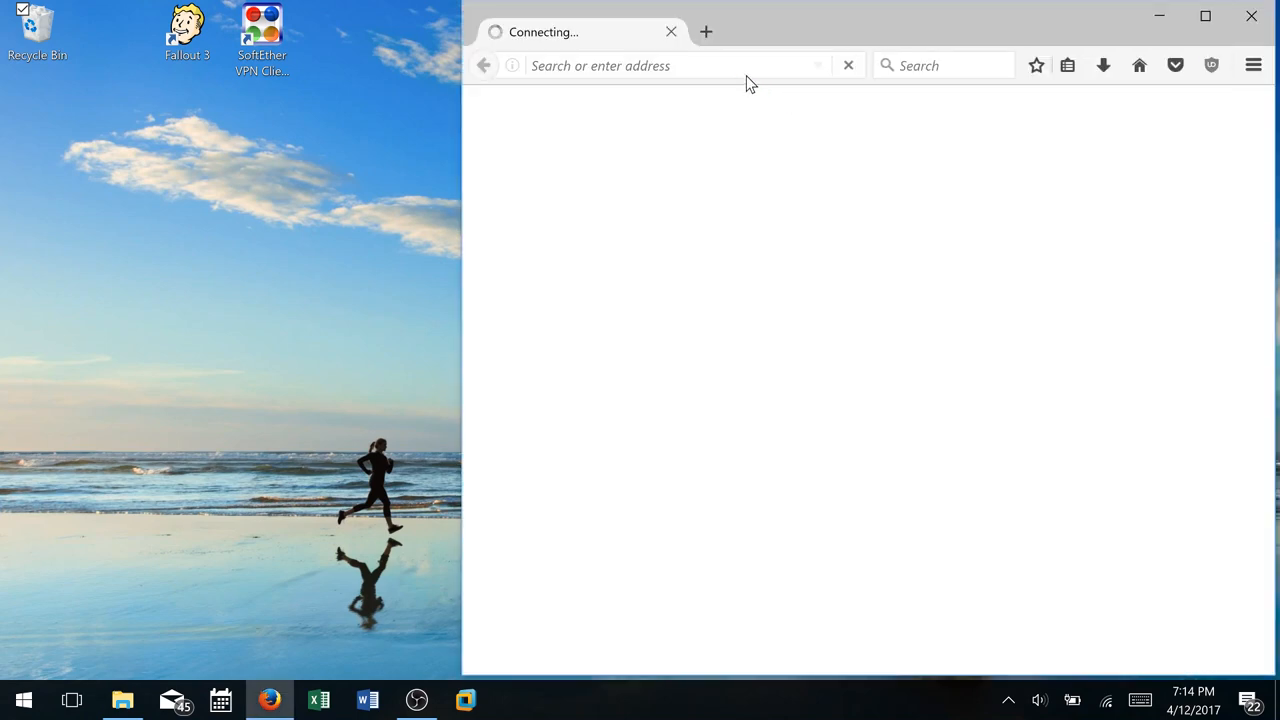
type("https://www.youtube.com/FastGadgetstec")
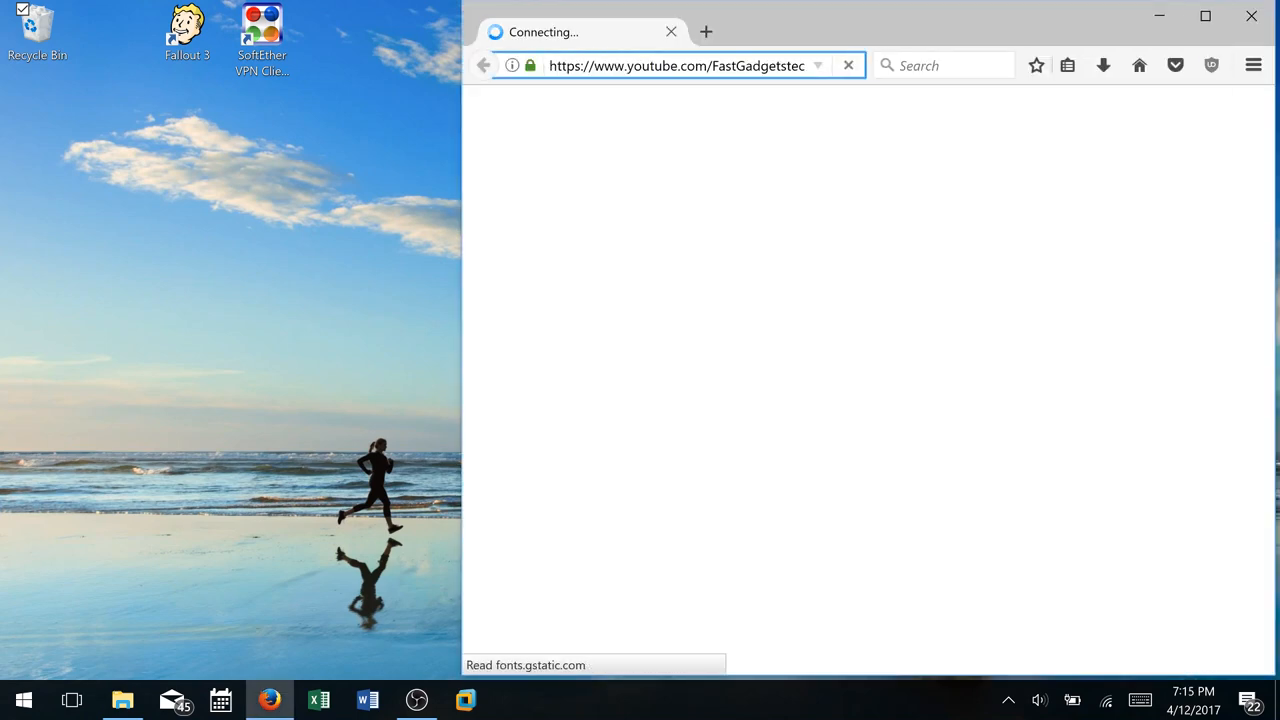
left_click(706, 32)
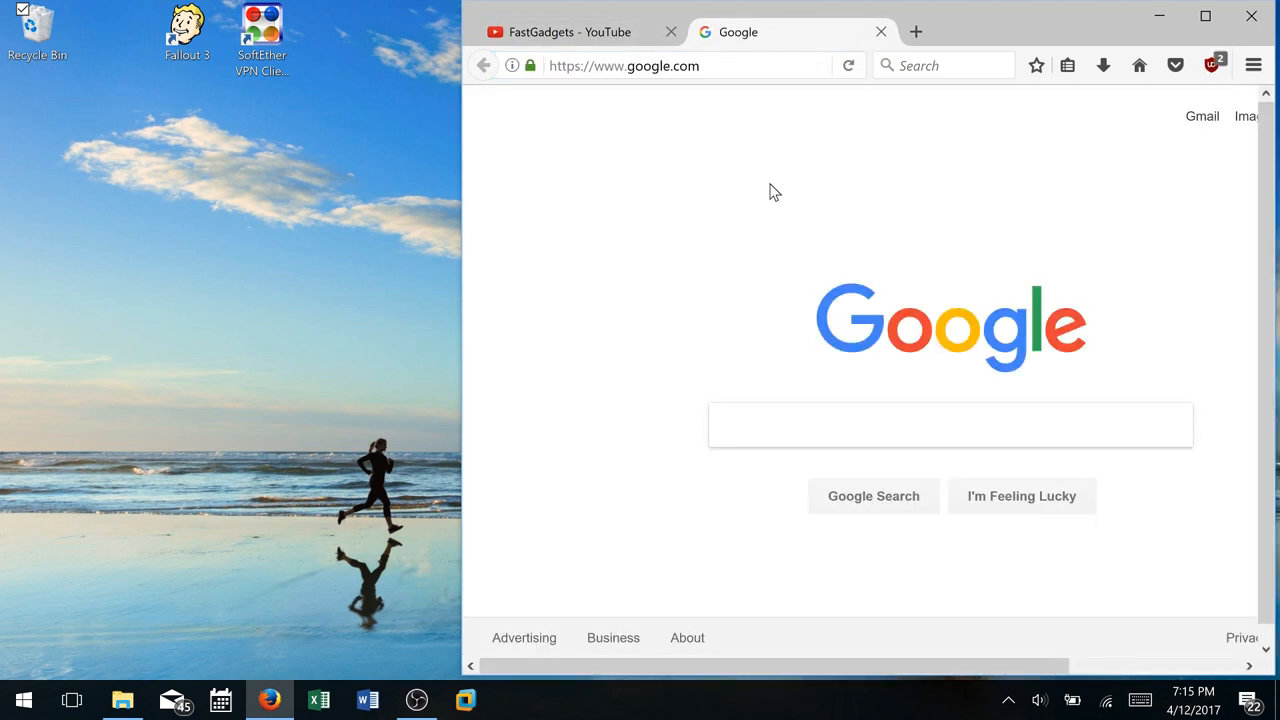
- Google 'uninstall creators update' and open the BetaNews rollback article
type("uninstall creators update")
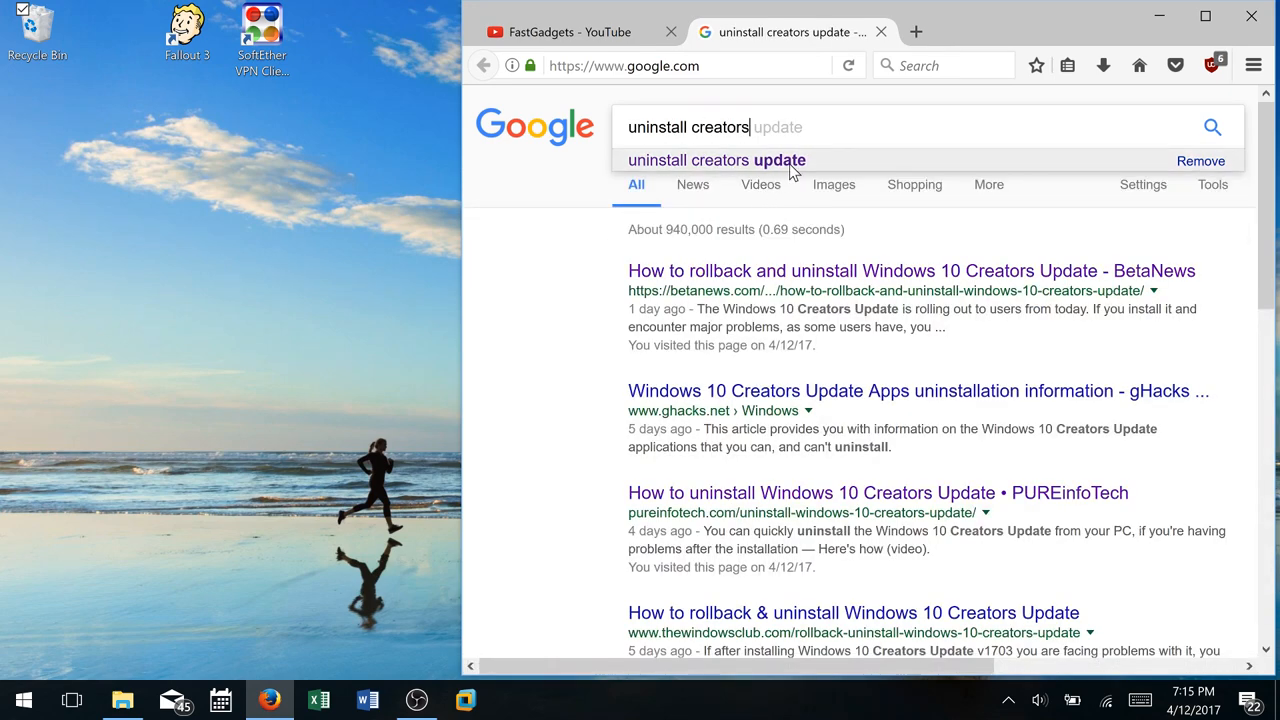
left_click(910, 272)
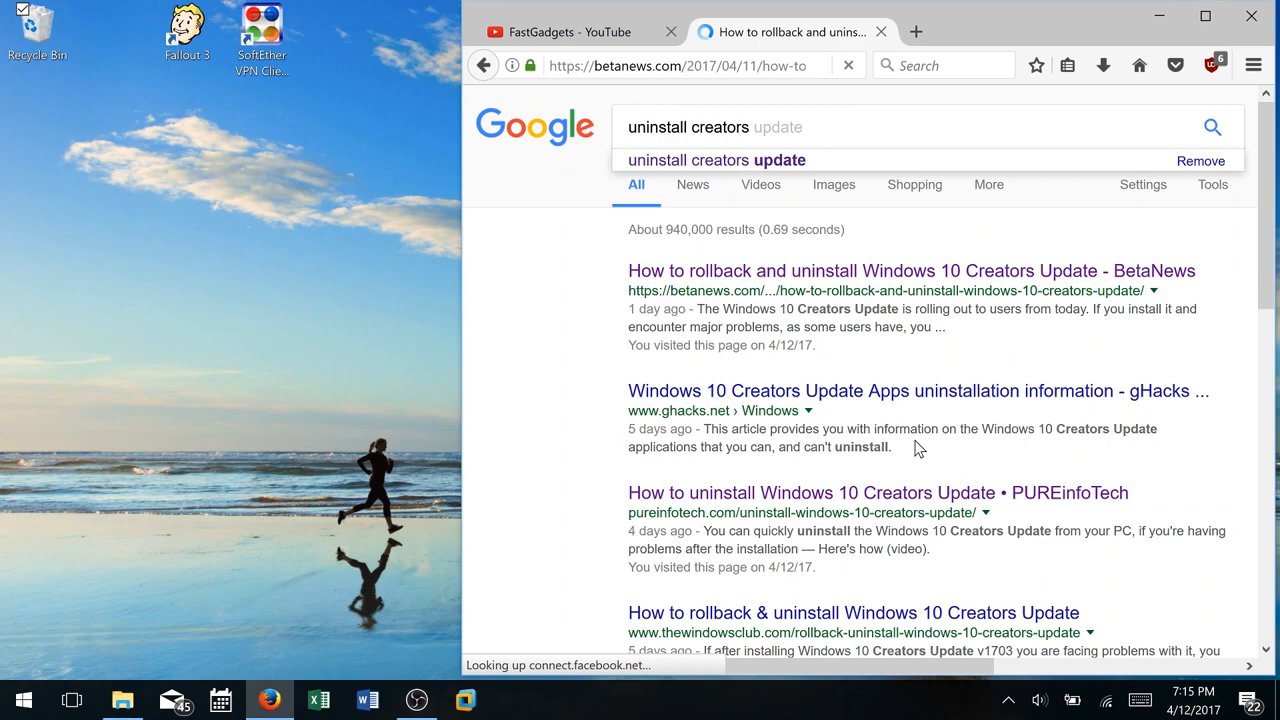
left_click(912, 270)
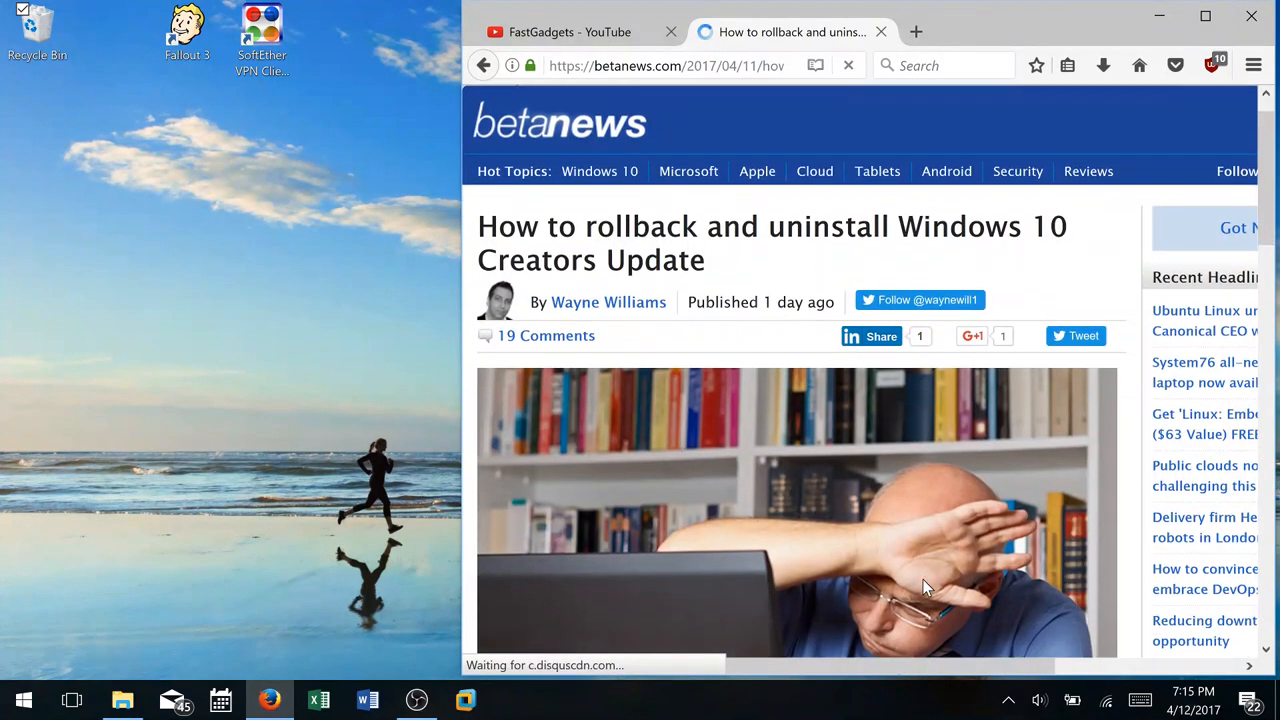
- Scroll the BetaNews article down to its rollback steps and 'Why are you going back?' screenshot
scroll("down", 3)
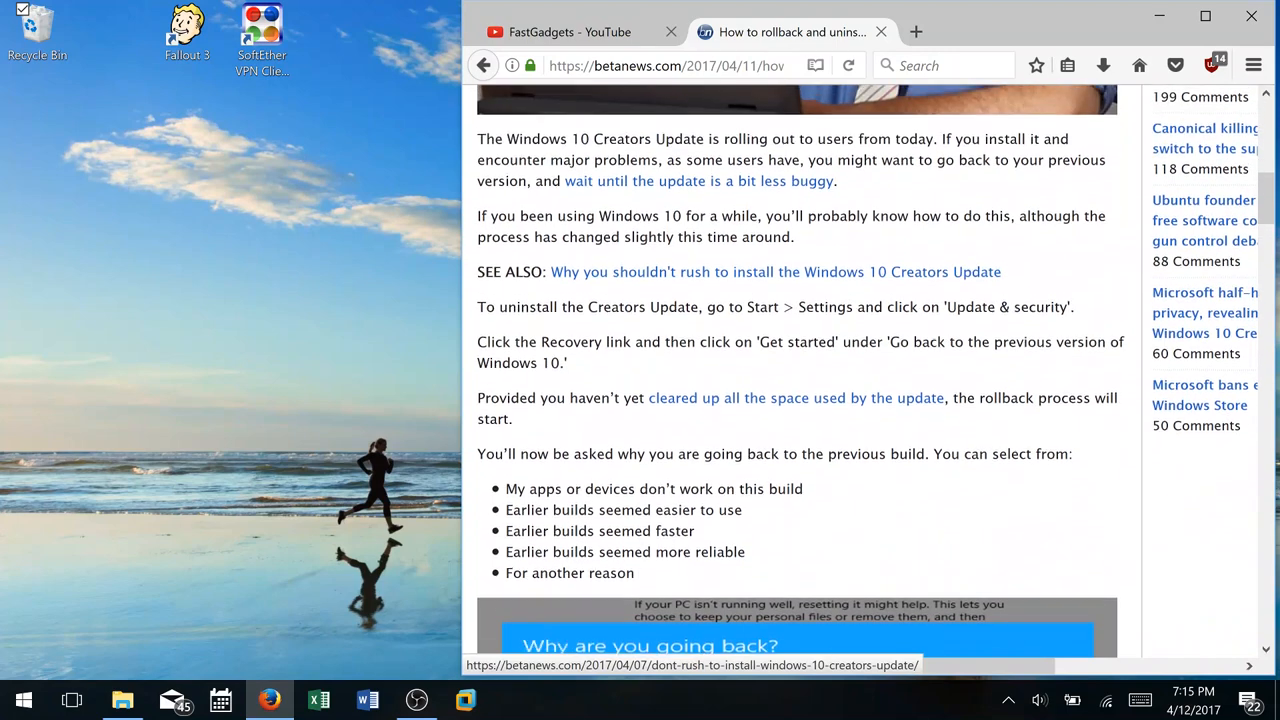
scroll("down", 3)
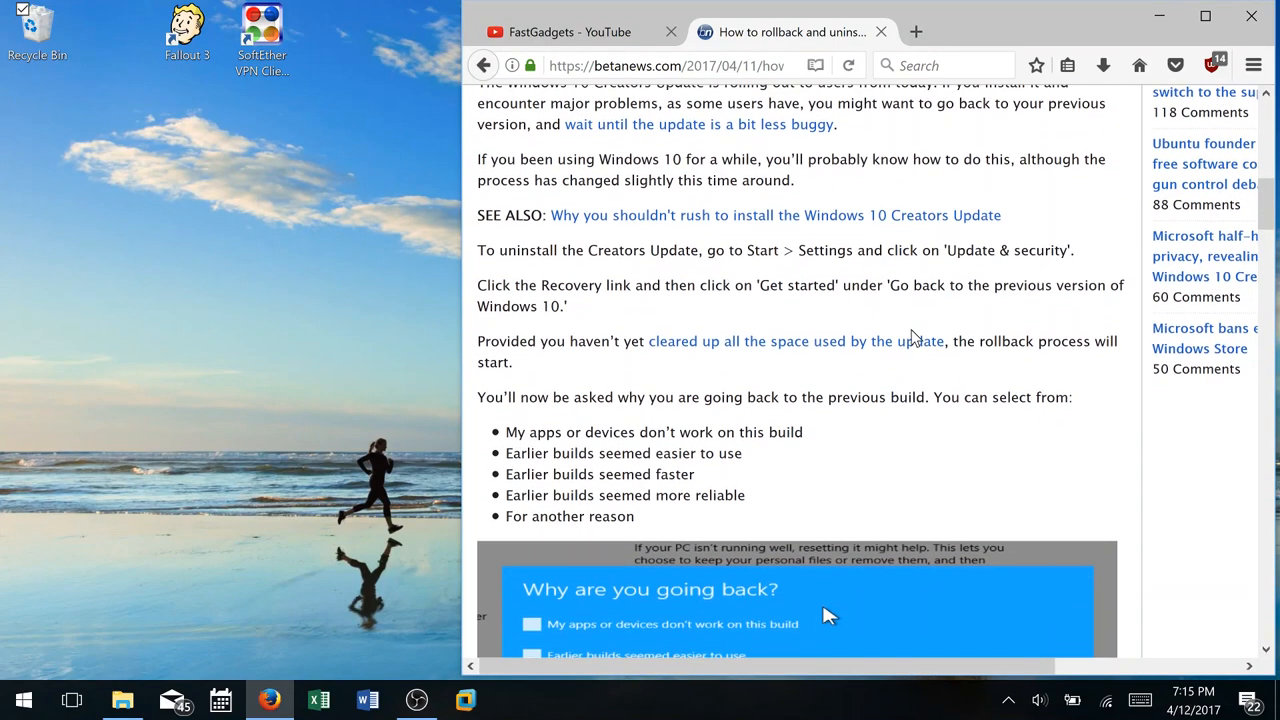
scroll("down", 3)
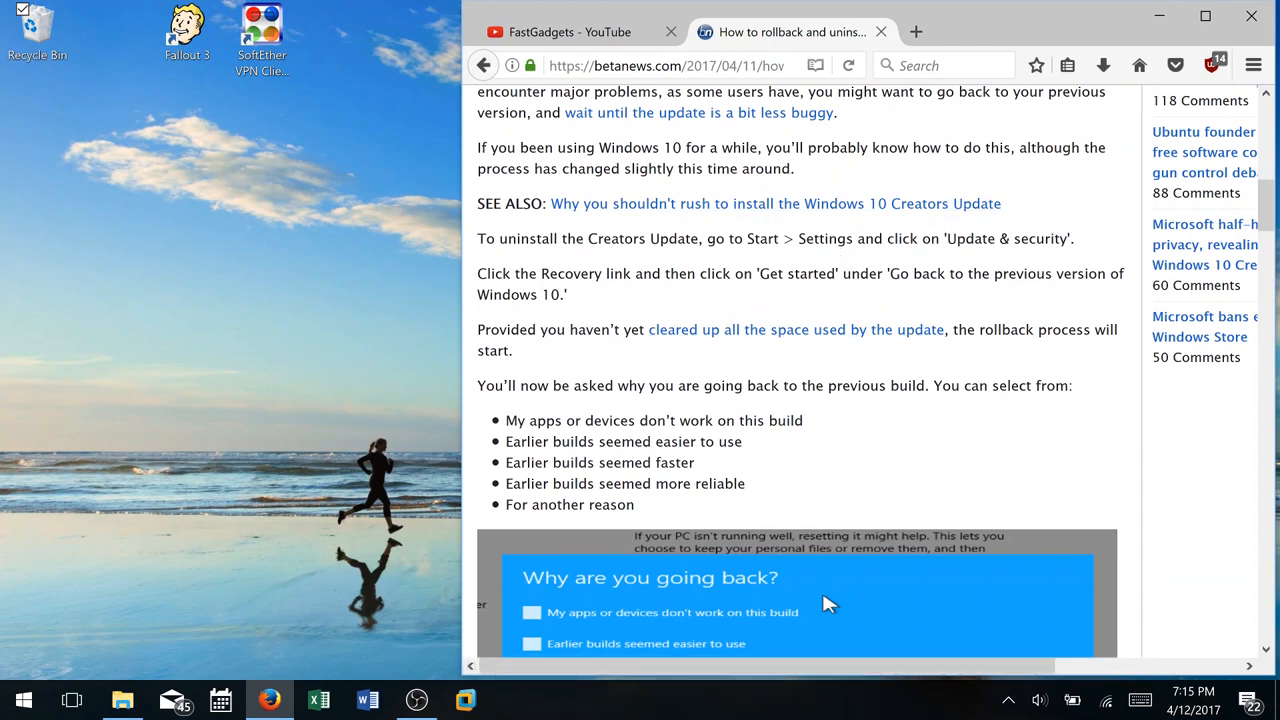
scroll("down", 3)
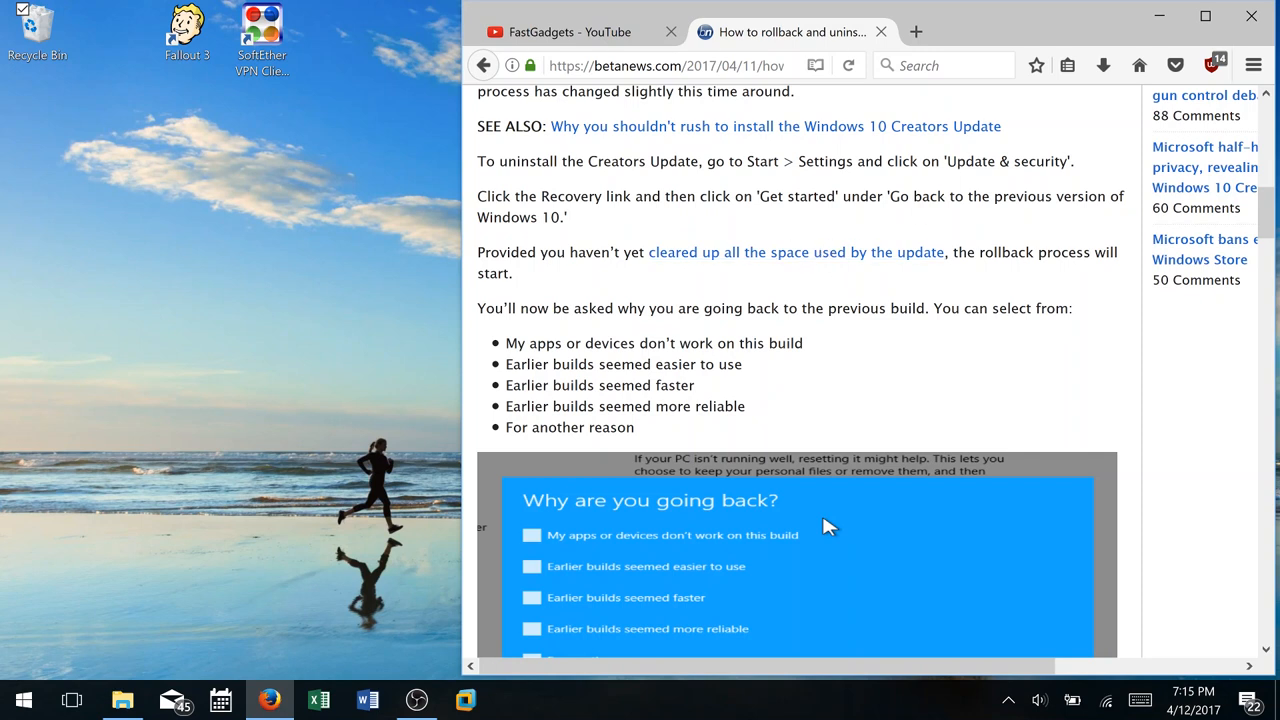
mouse_move(110, 636)
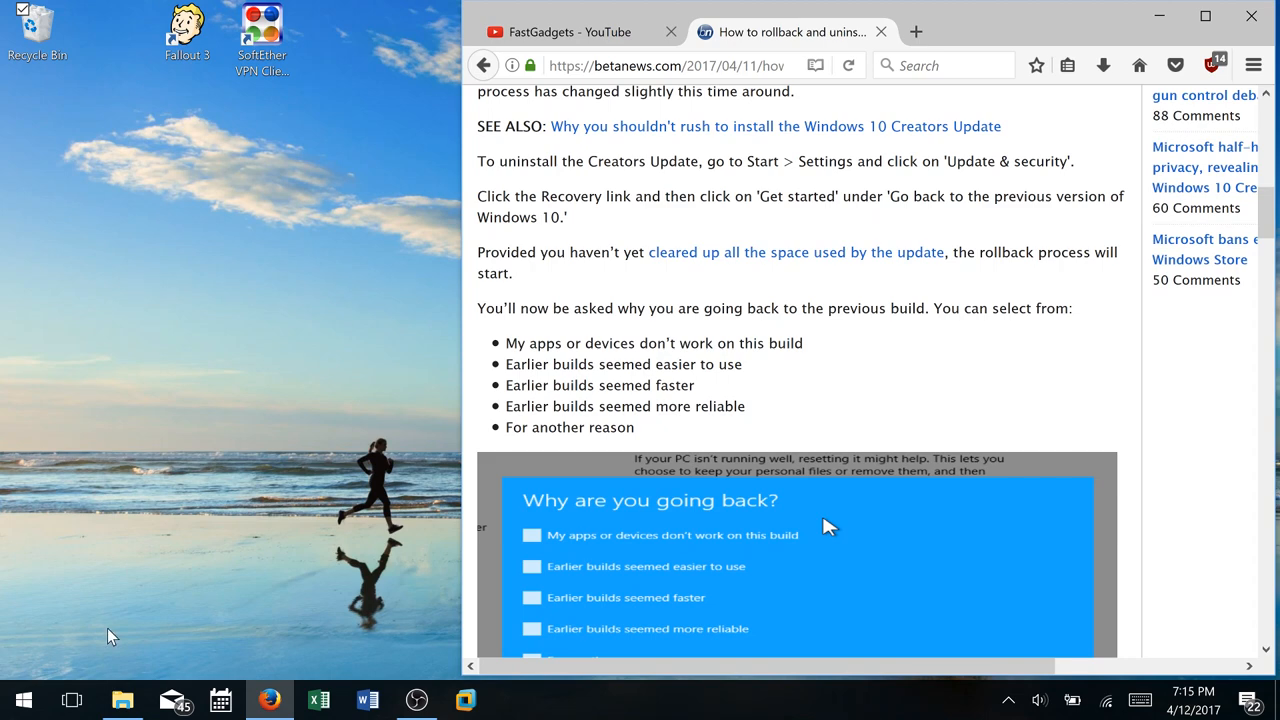
- Launch Settings from Start search and scroll the Recovery page, finding no go-back option
left_click(20, 700)
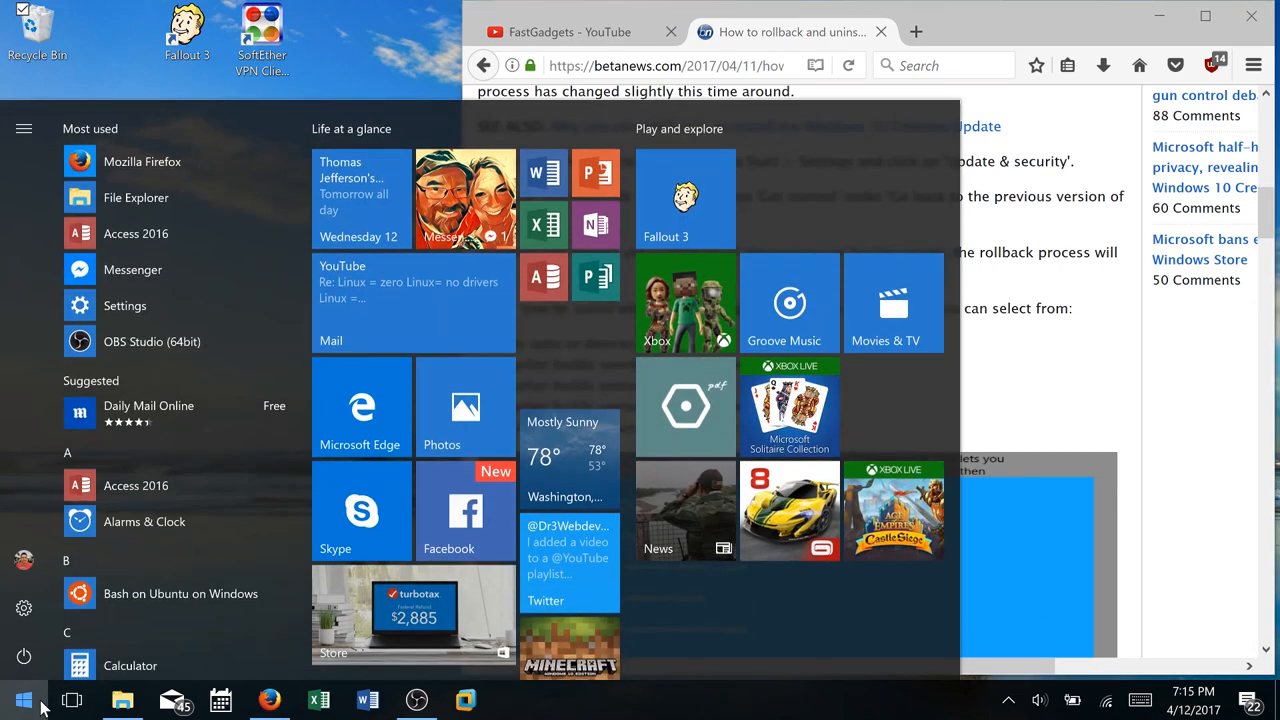
type("settings")
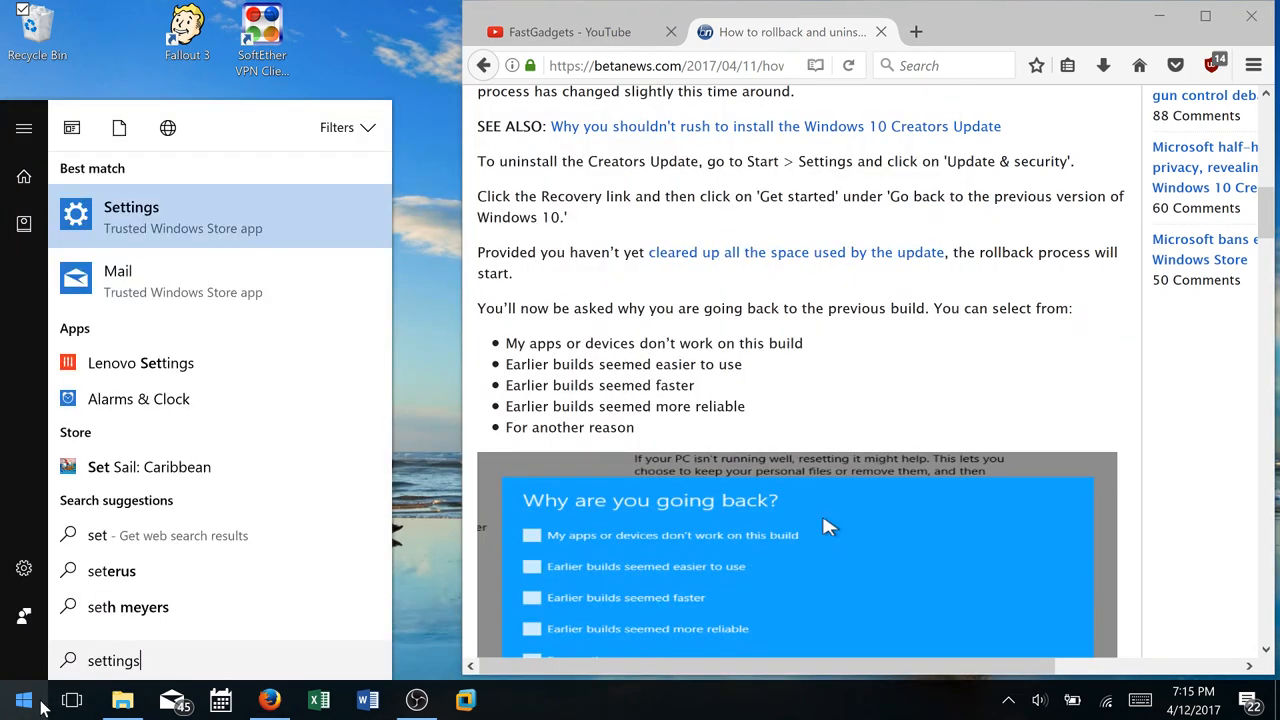
left_click(132, 206)
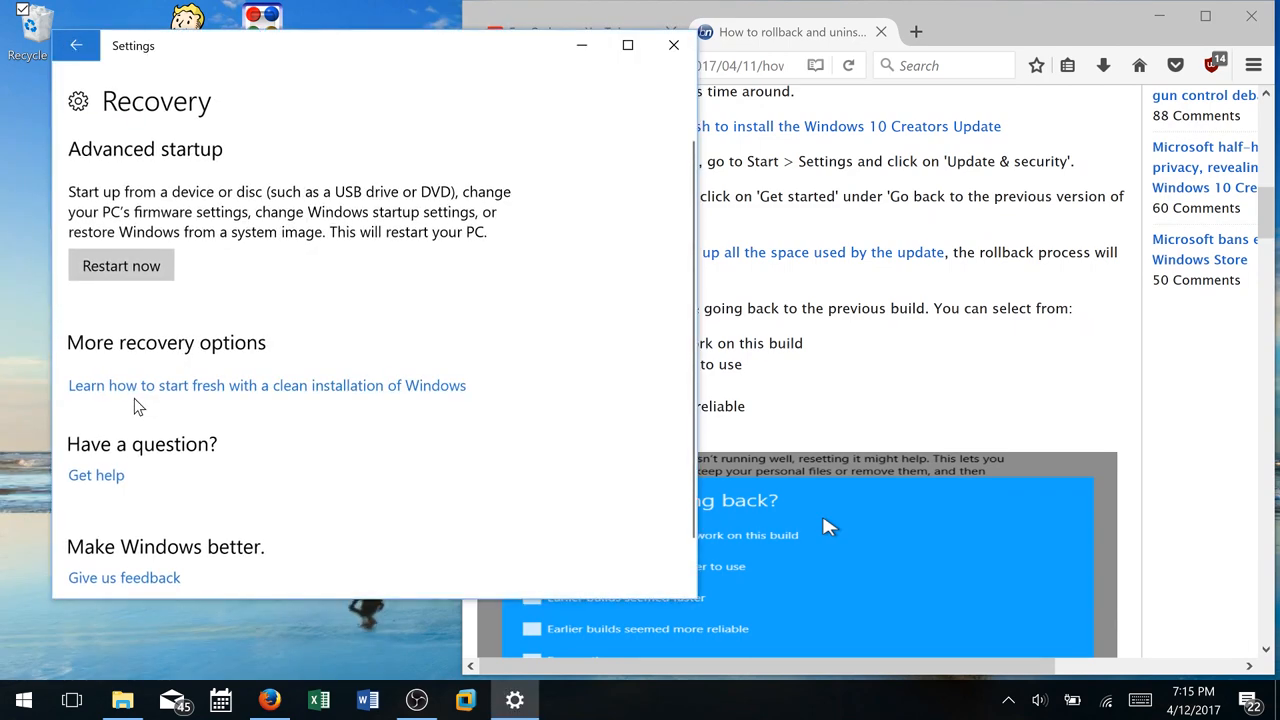
scroll("down", 3)
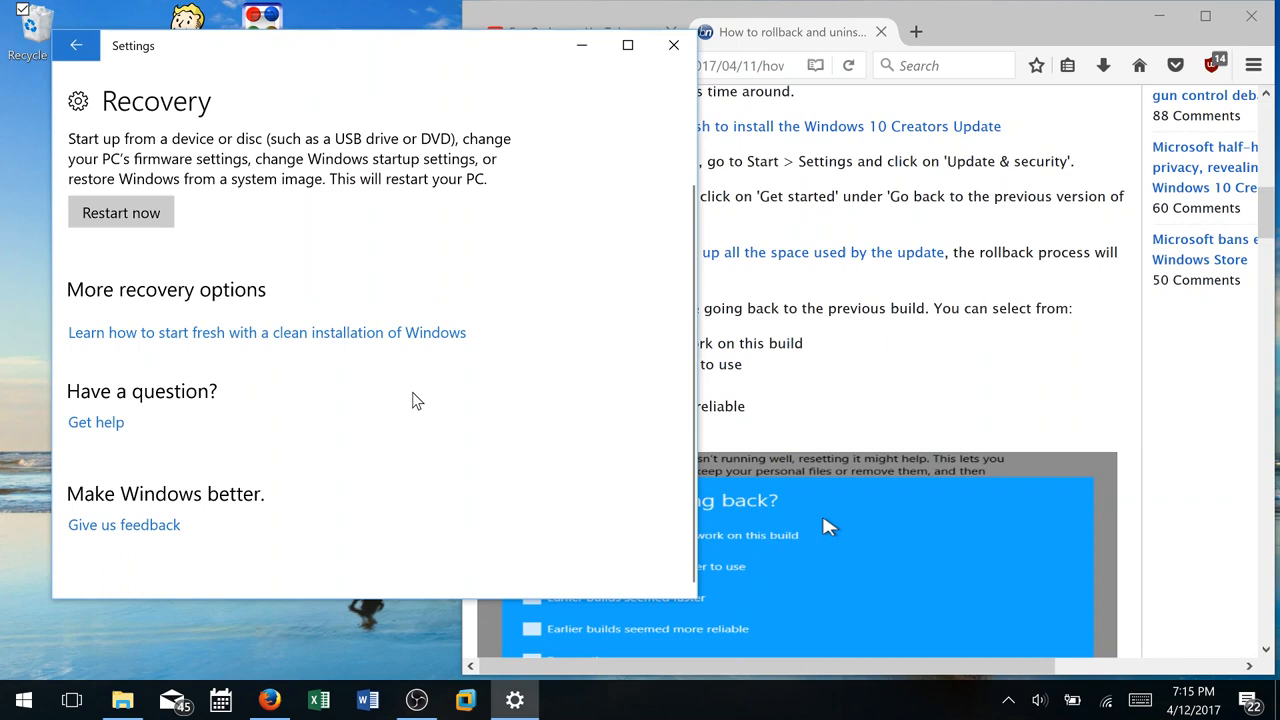
mouse_move(454, 348)
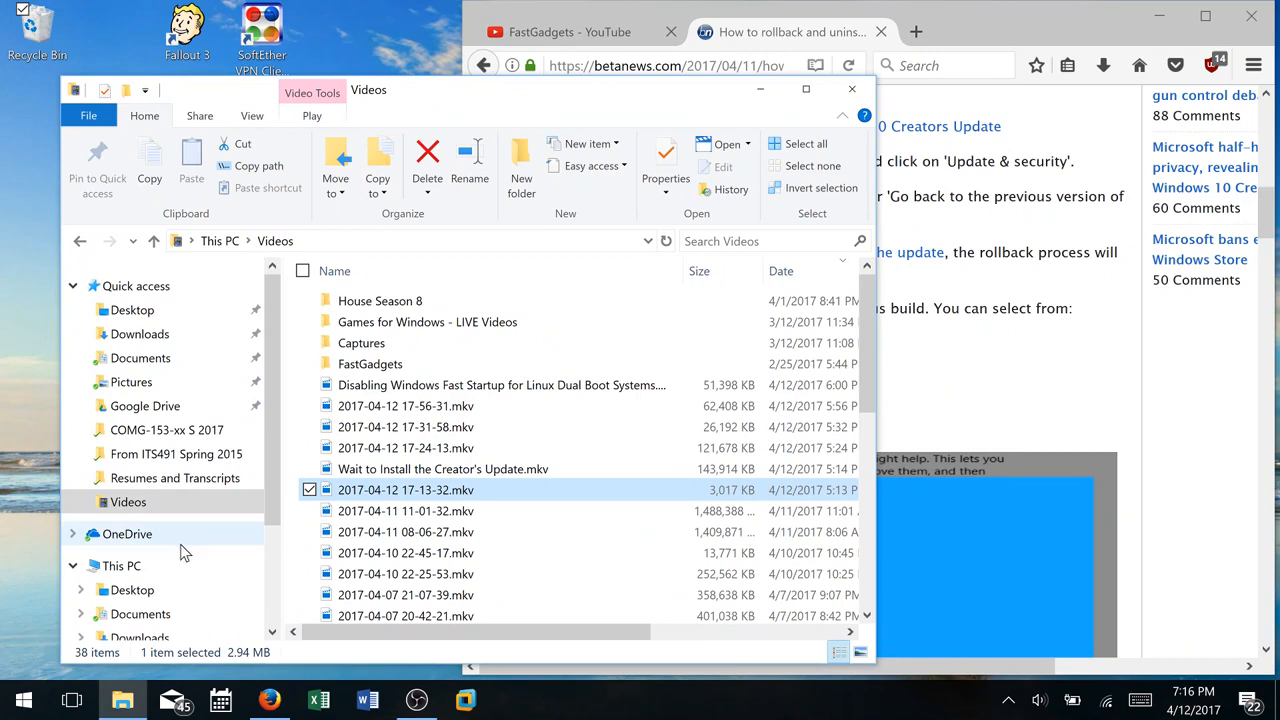
- Open the Windows (C:) drive showing Windows.old and Windows10Upgrade folders
scroll("down", 3)
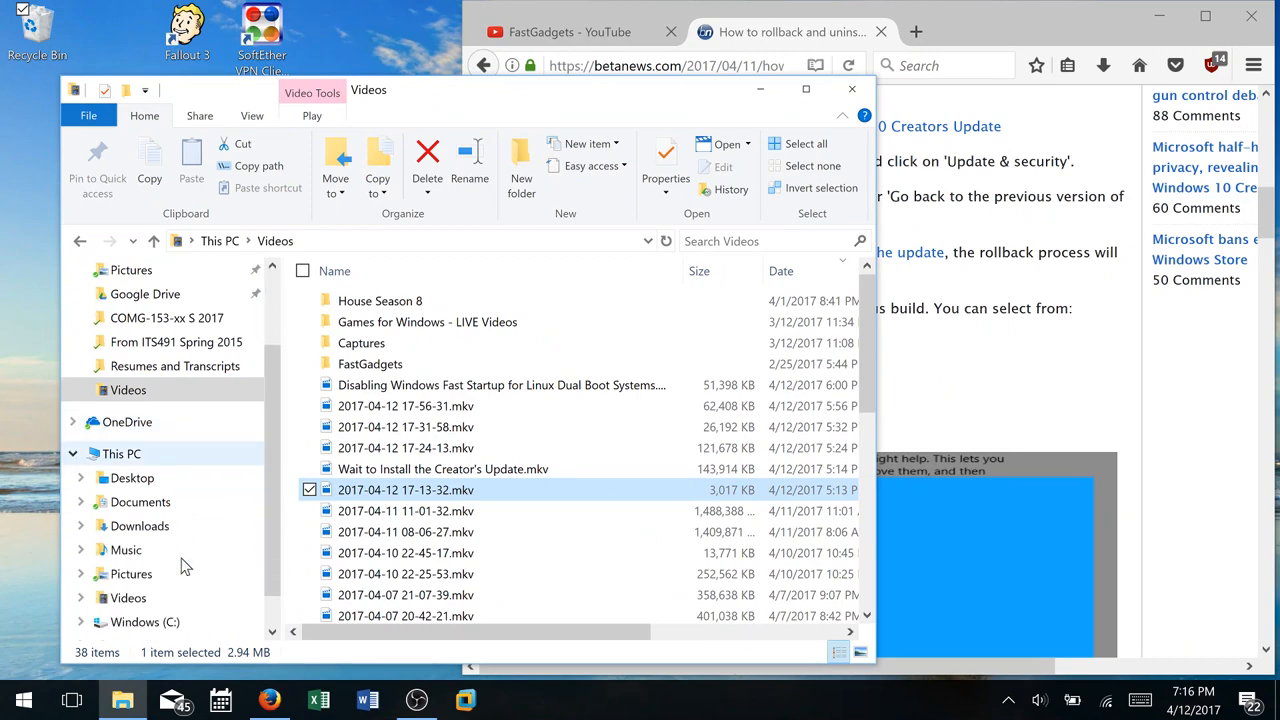
left_click(144, 620)
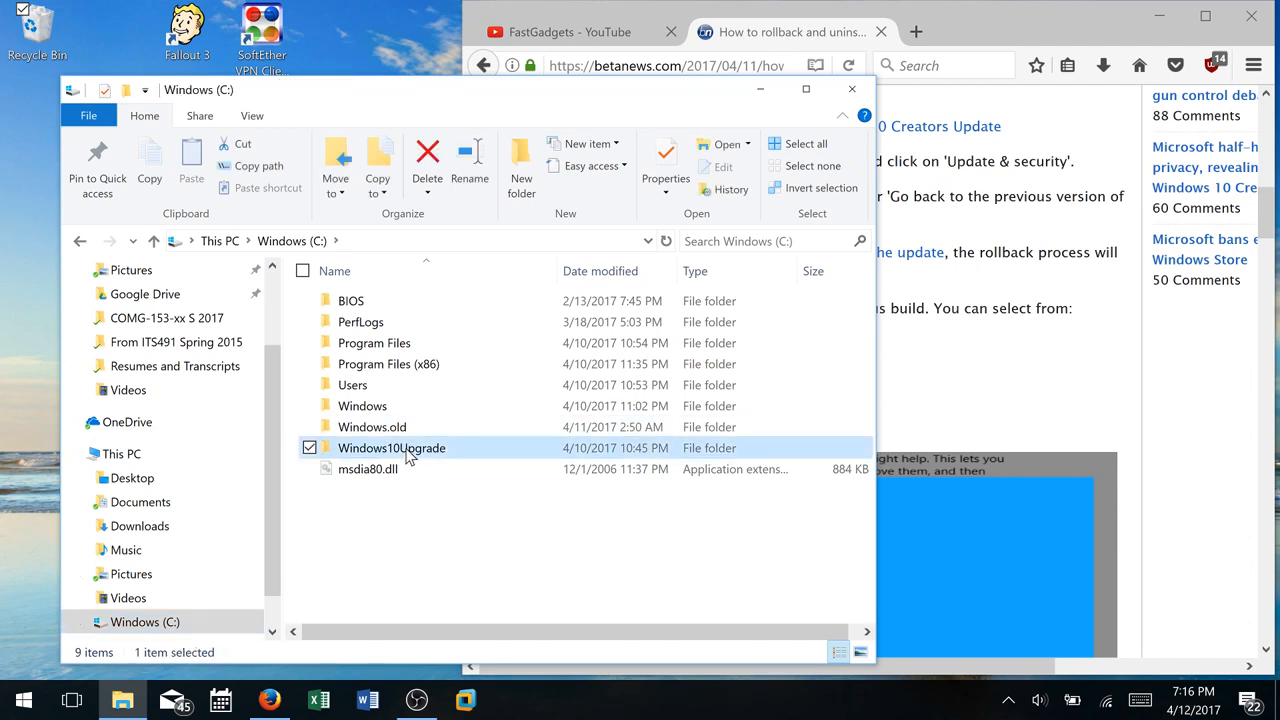
mouse_move(950, 388)
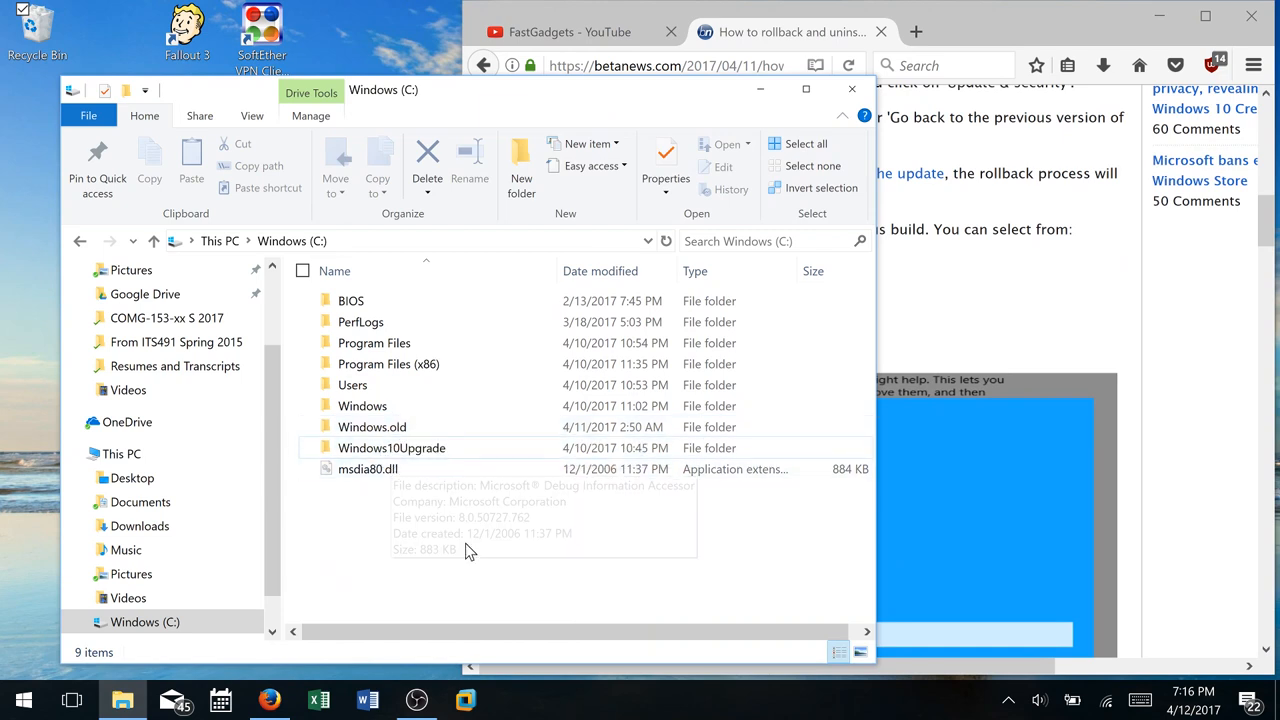
mouse_move(470, 552)
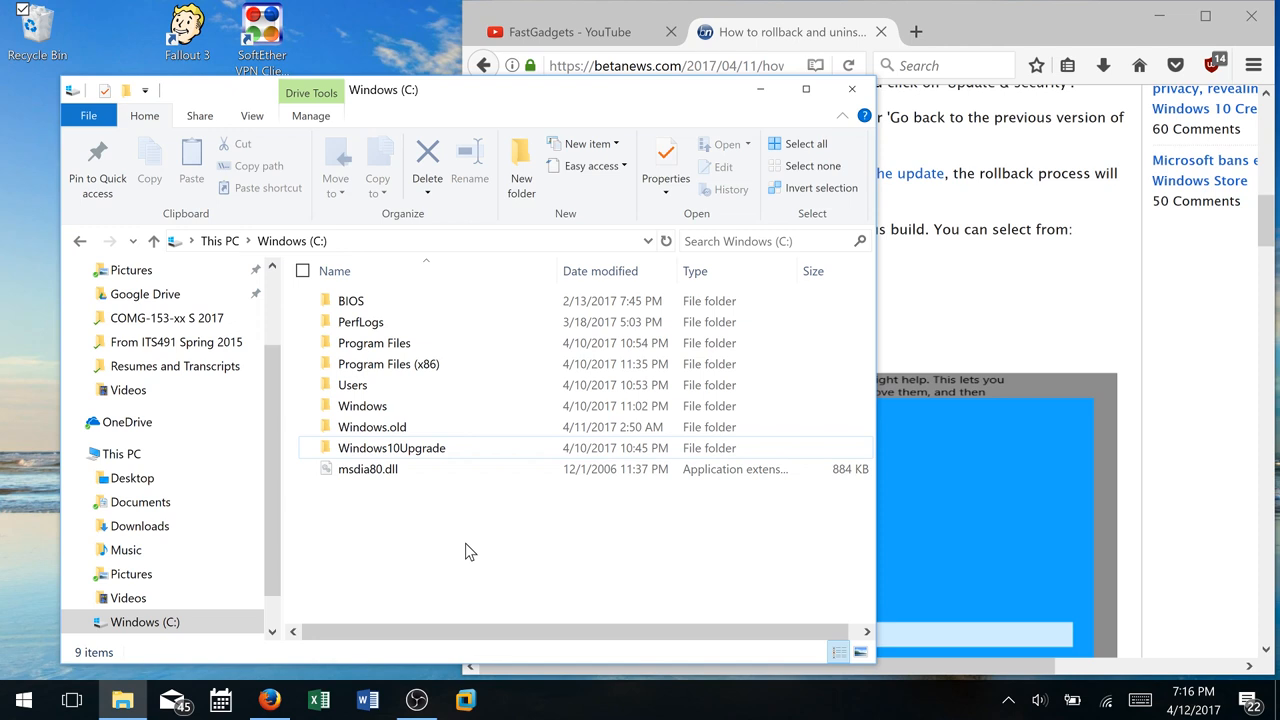
mouse_move(640, 88)
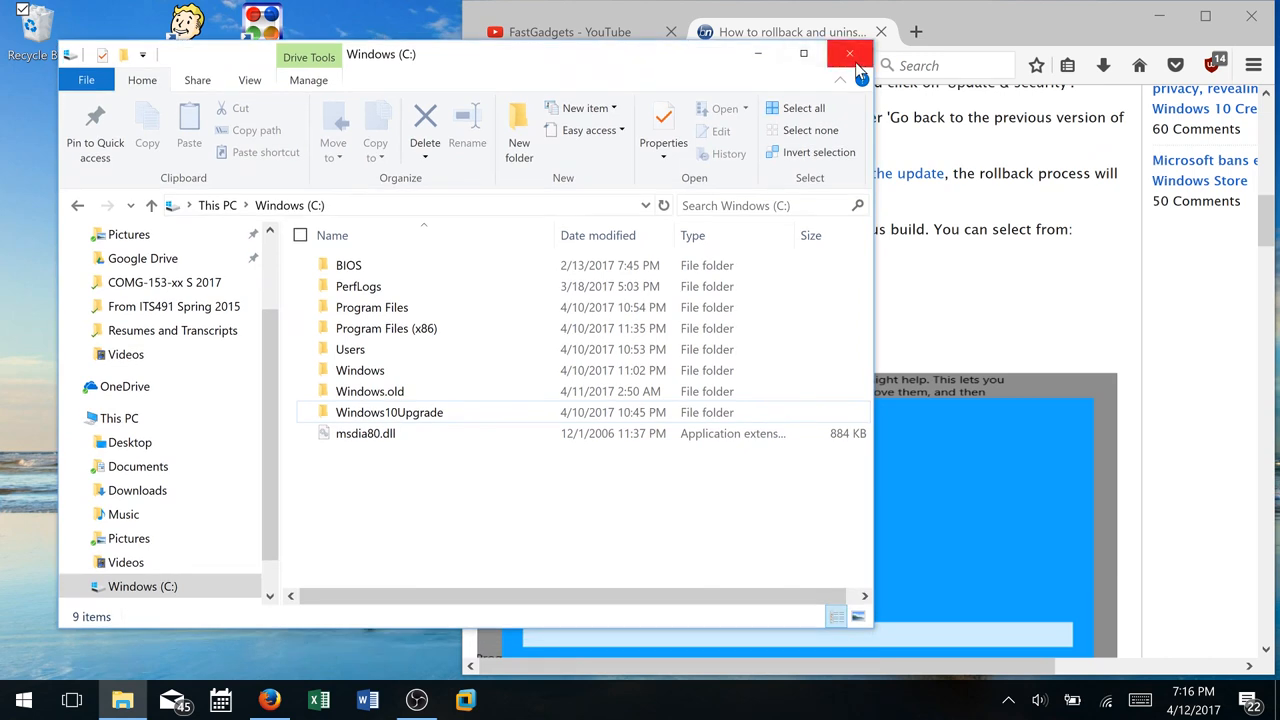
mouse_move(850, 54)
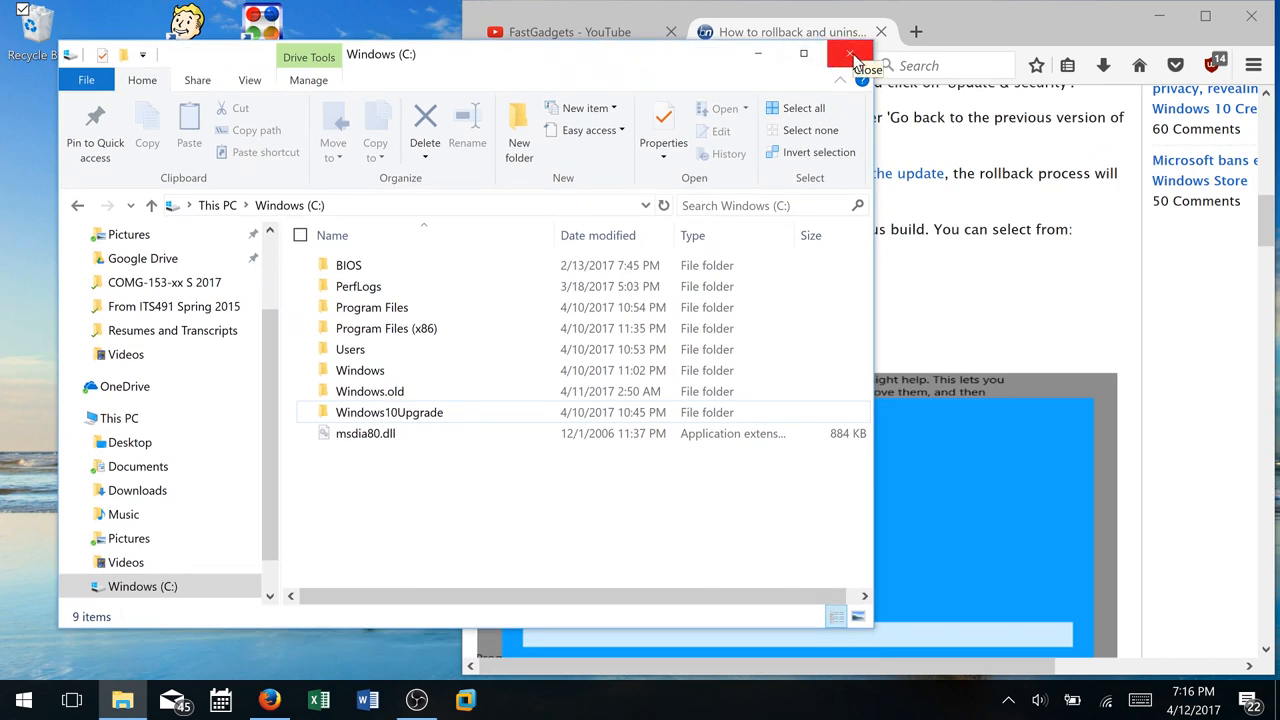
mouse_move(688, 56)
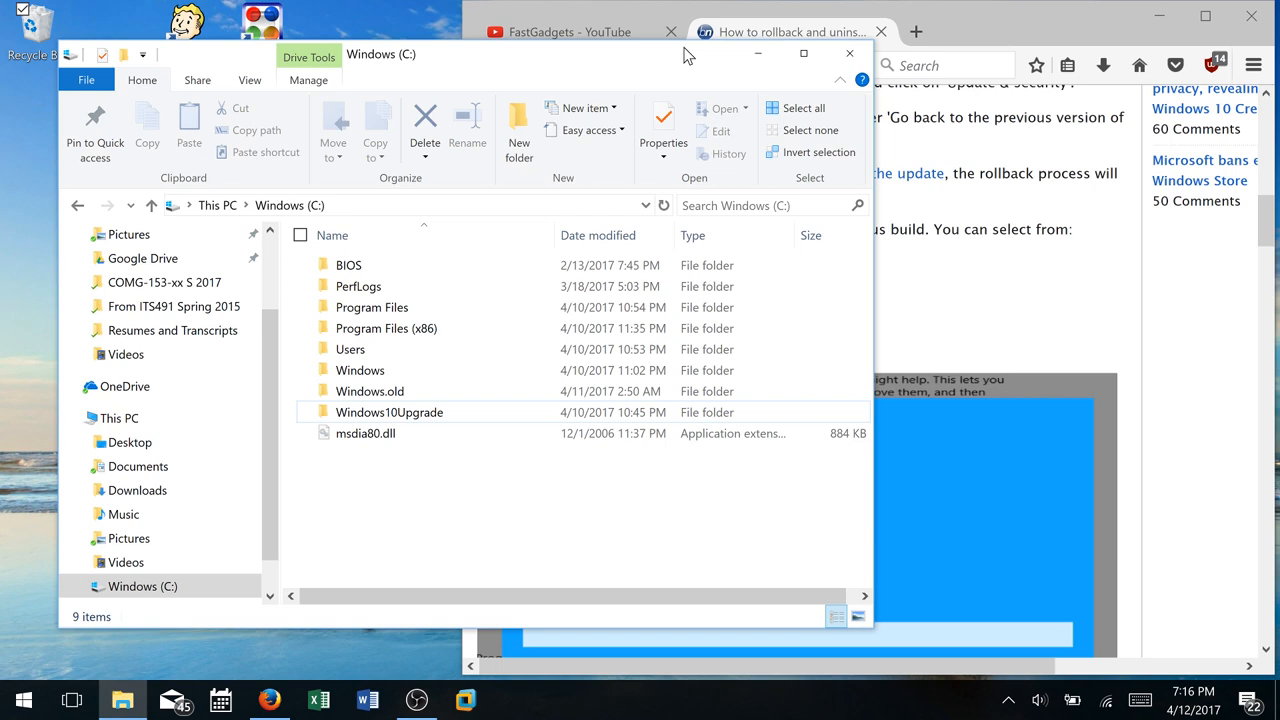